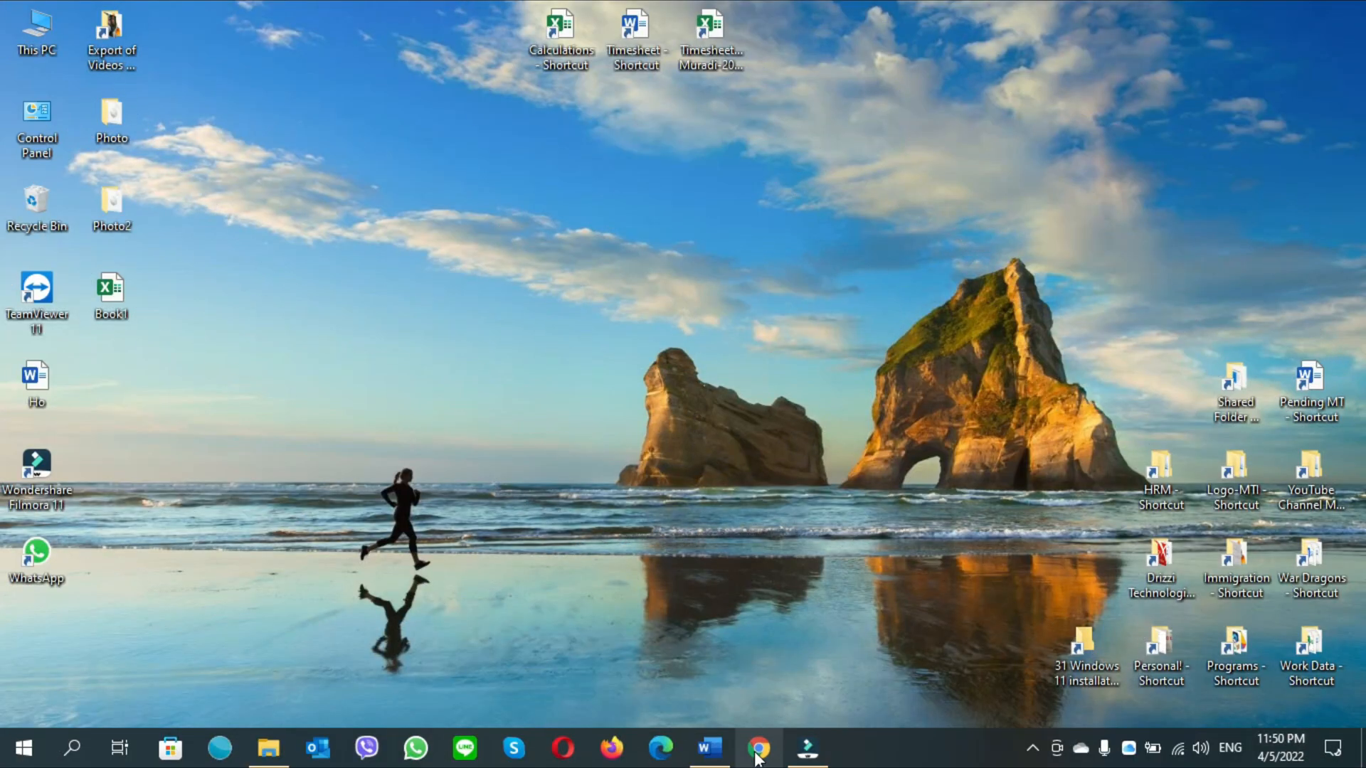
Launch Chrome and search Google for 'download windows 10'.
{"action": "left_click", "coordinate": [758, 747]}
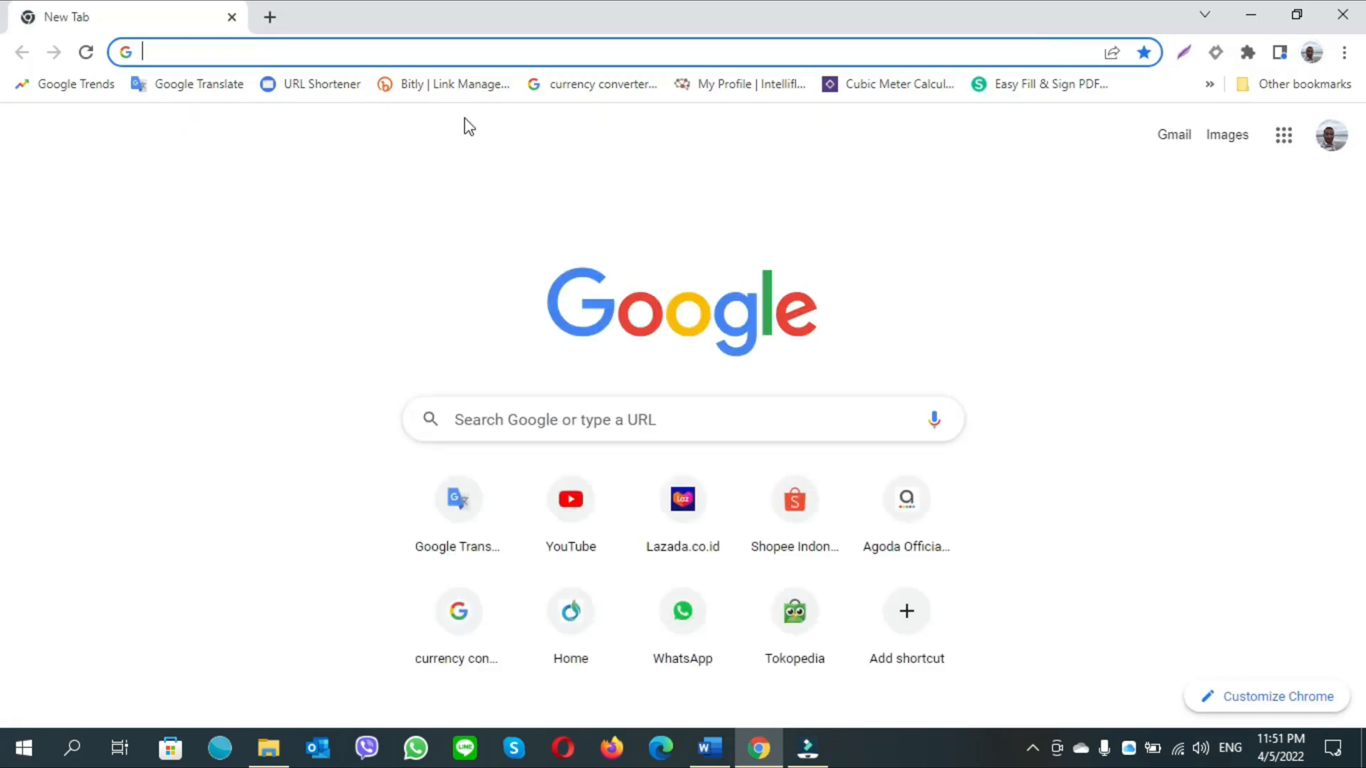
{"action": "type", "text": "drizzitechnologies.com"}
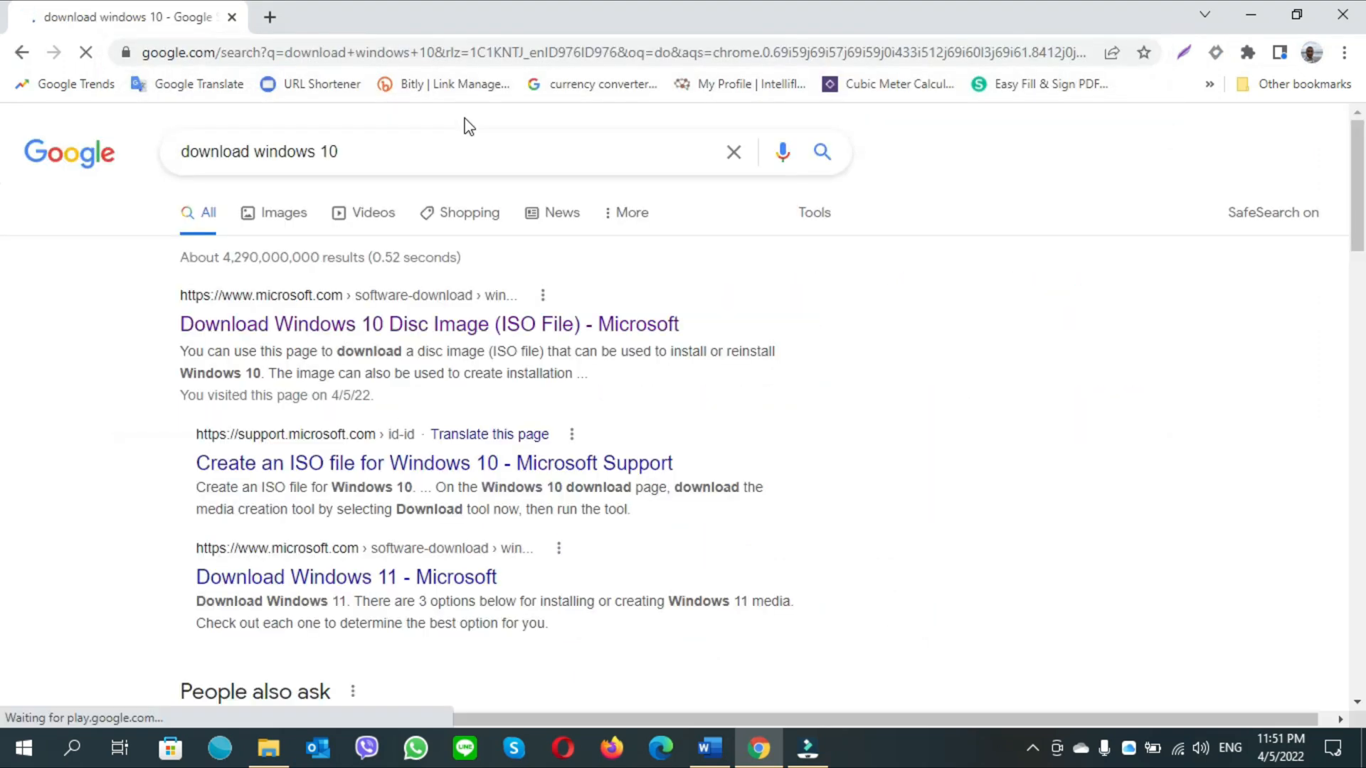
{"action": "mouse_move", "coordinate": [239, 308]}
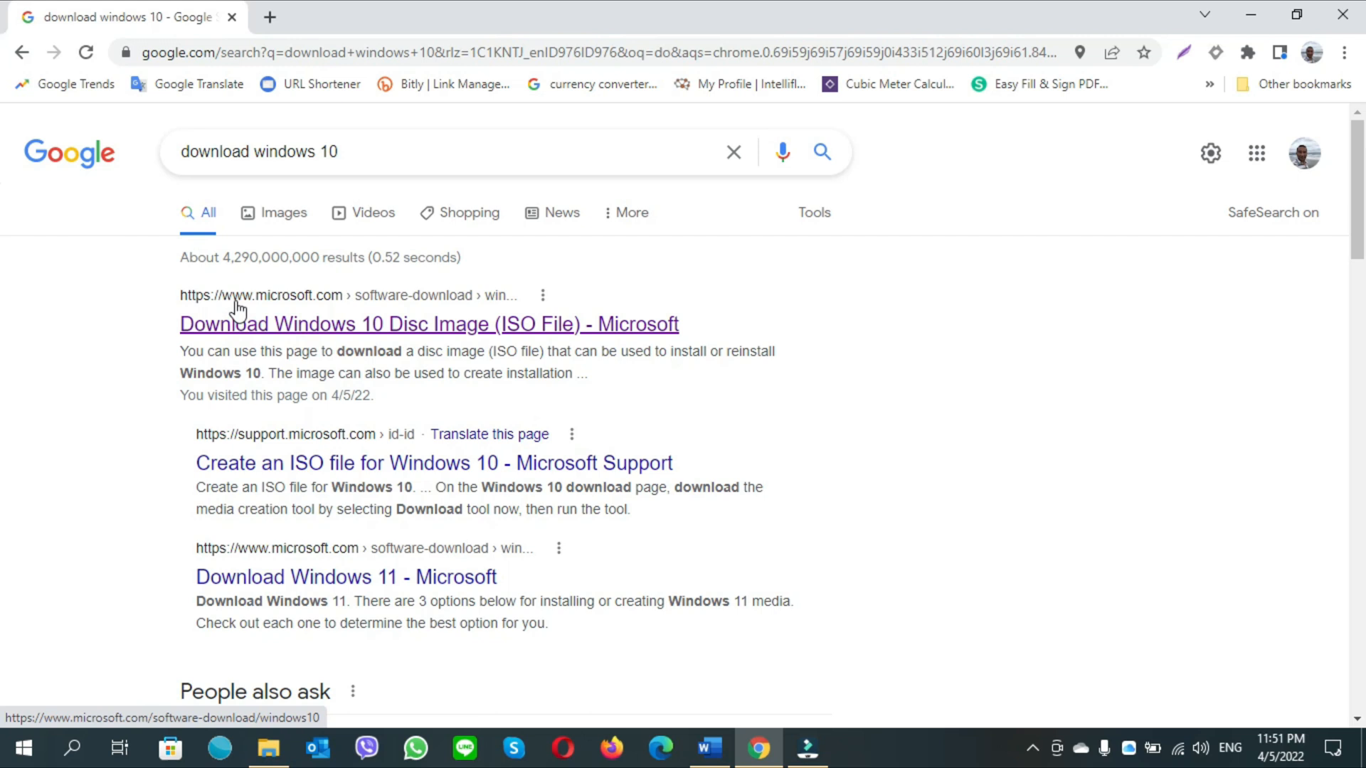
{"action": "mouse_move", "coordinate": [305, 333]}
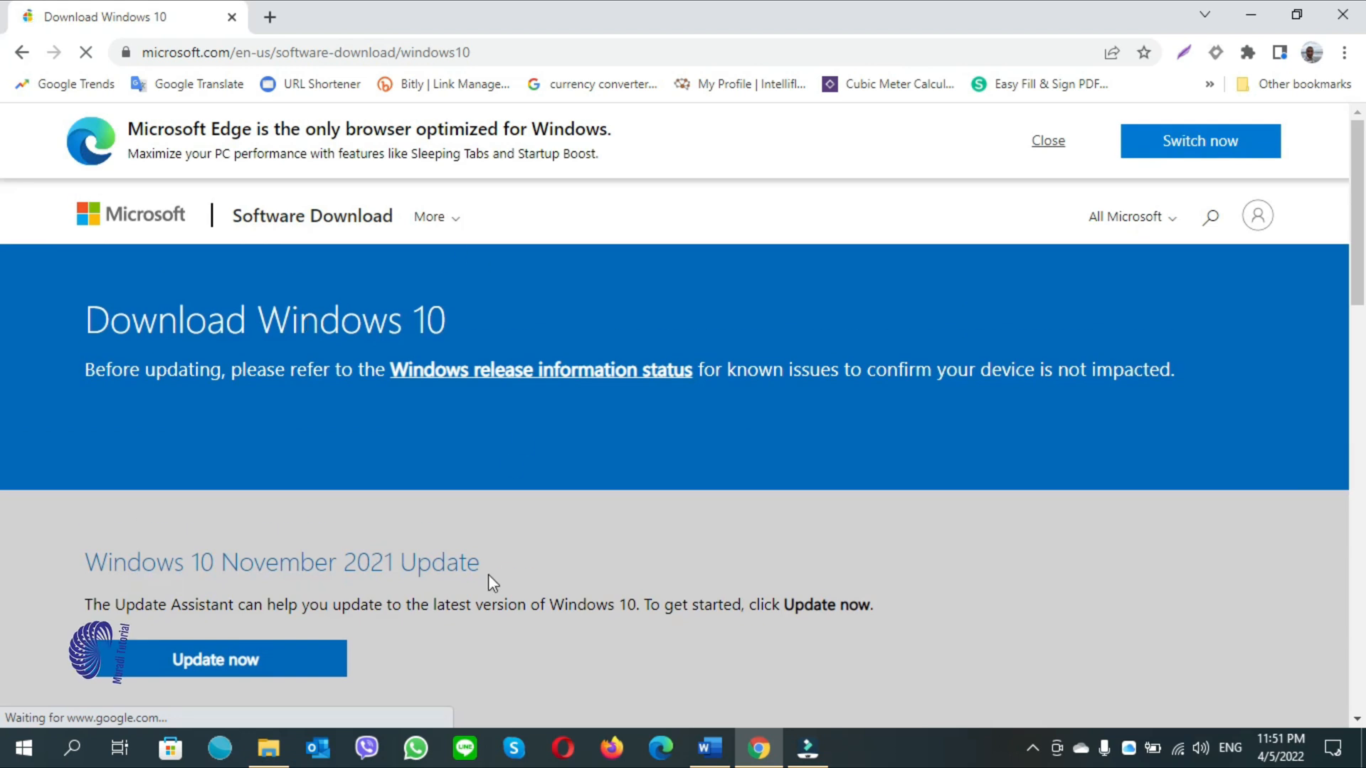
Scroll the Download Windows 10 page to the Create Windows 10 installation media section.
{"action": "scroll", "scroll_direction": "down", "scroll_amount": 3}
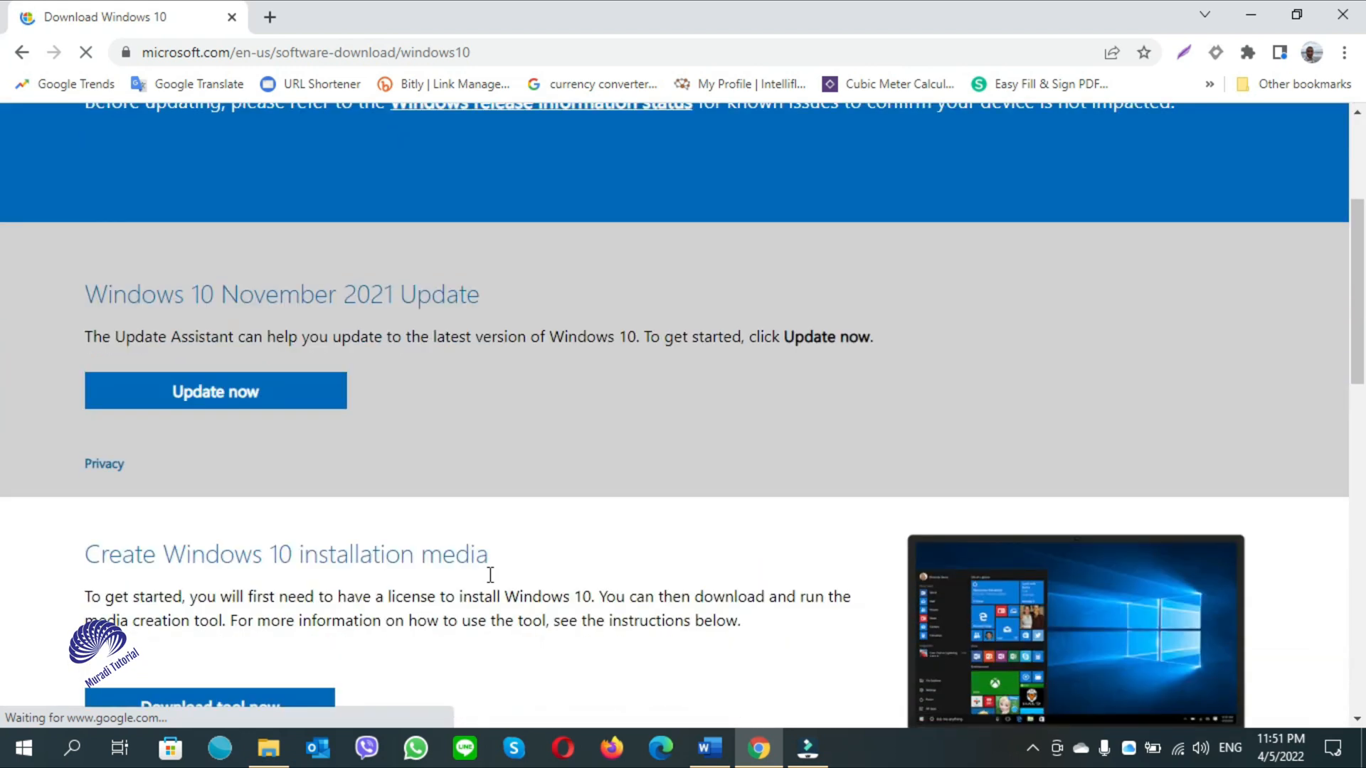
{"action": "scroll", "scroll_direction": "down", "scroll_amount": 3}
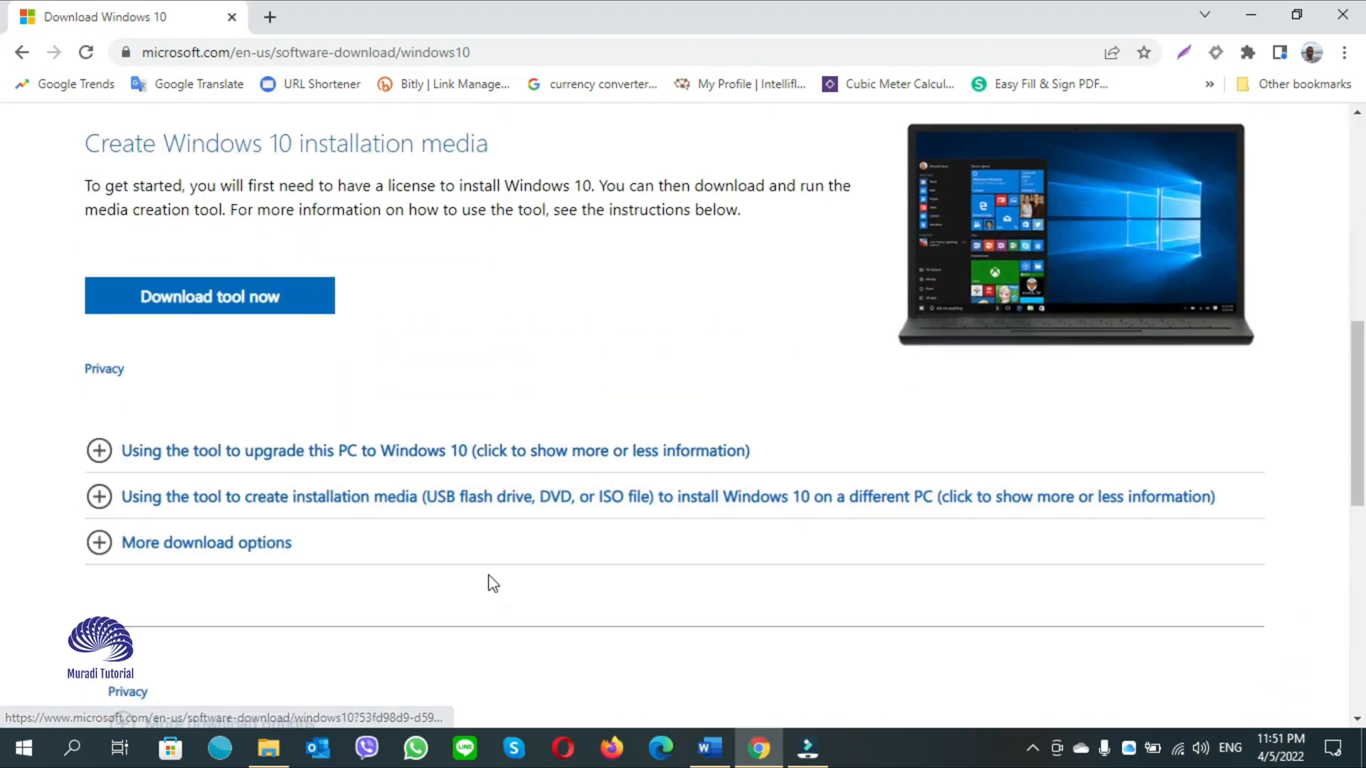
{"action": "scroll", "scroll_direction": "up", "scroll_amount": 3}
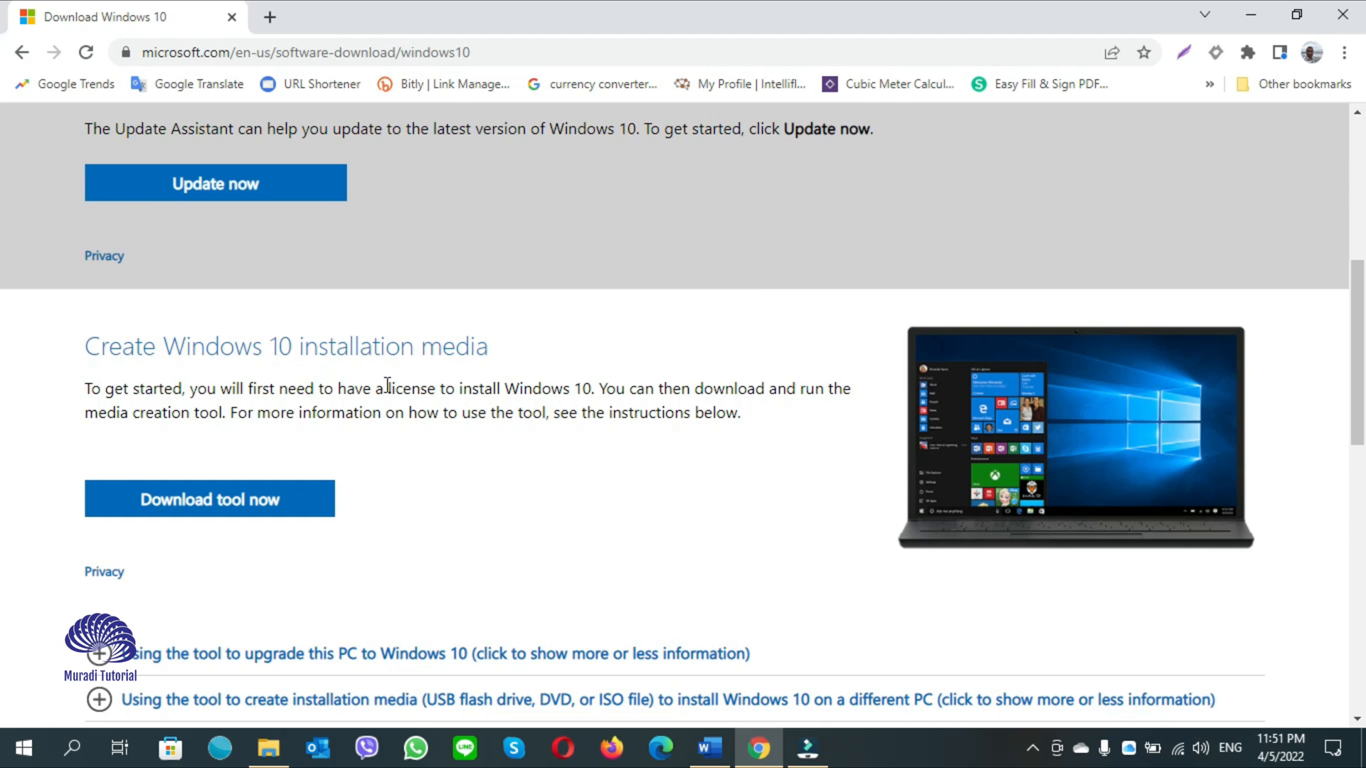
{"action": "mouse_move", "coordinate": [226, 518]}
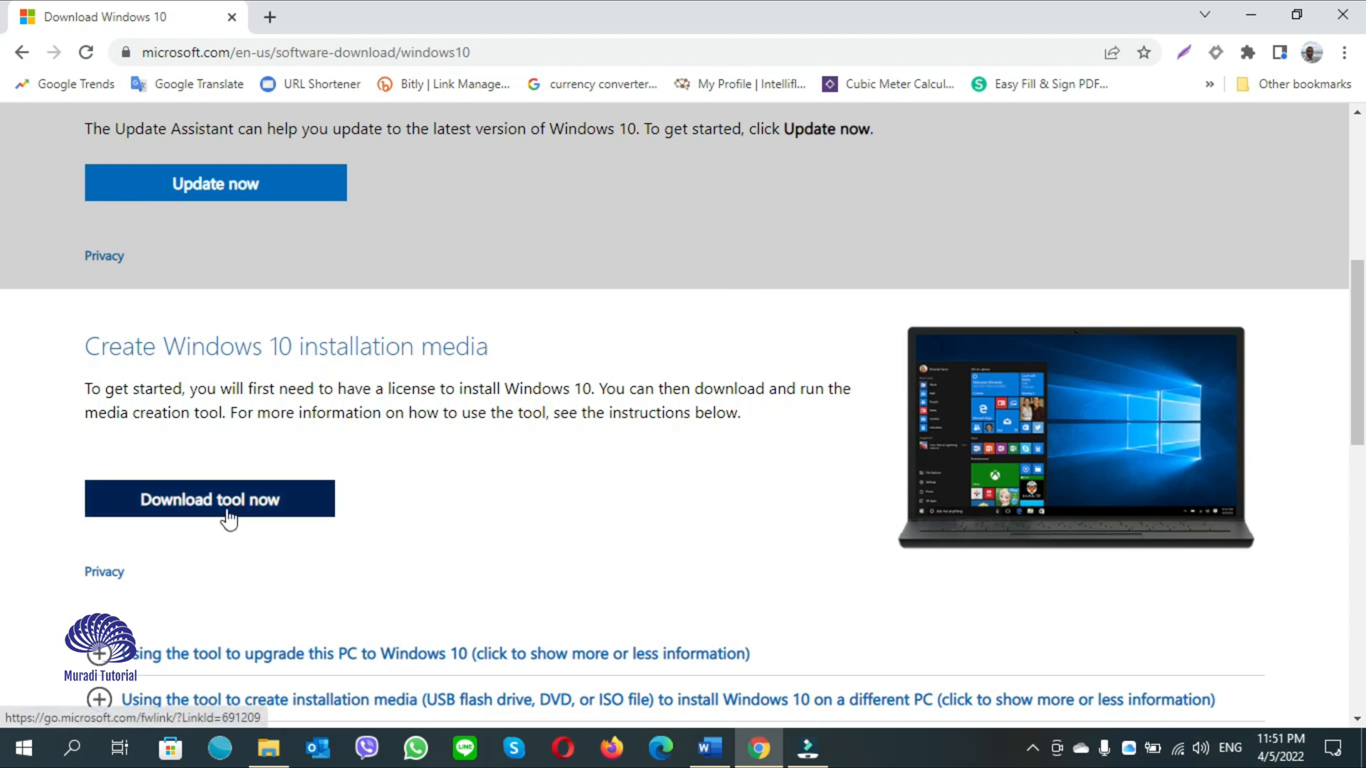
{"action": "mouse_move", "coordinate": [226, 510]}
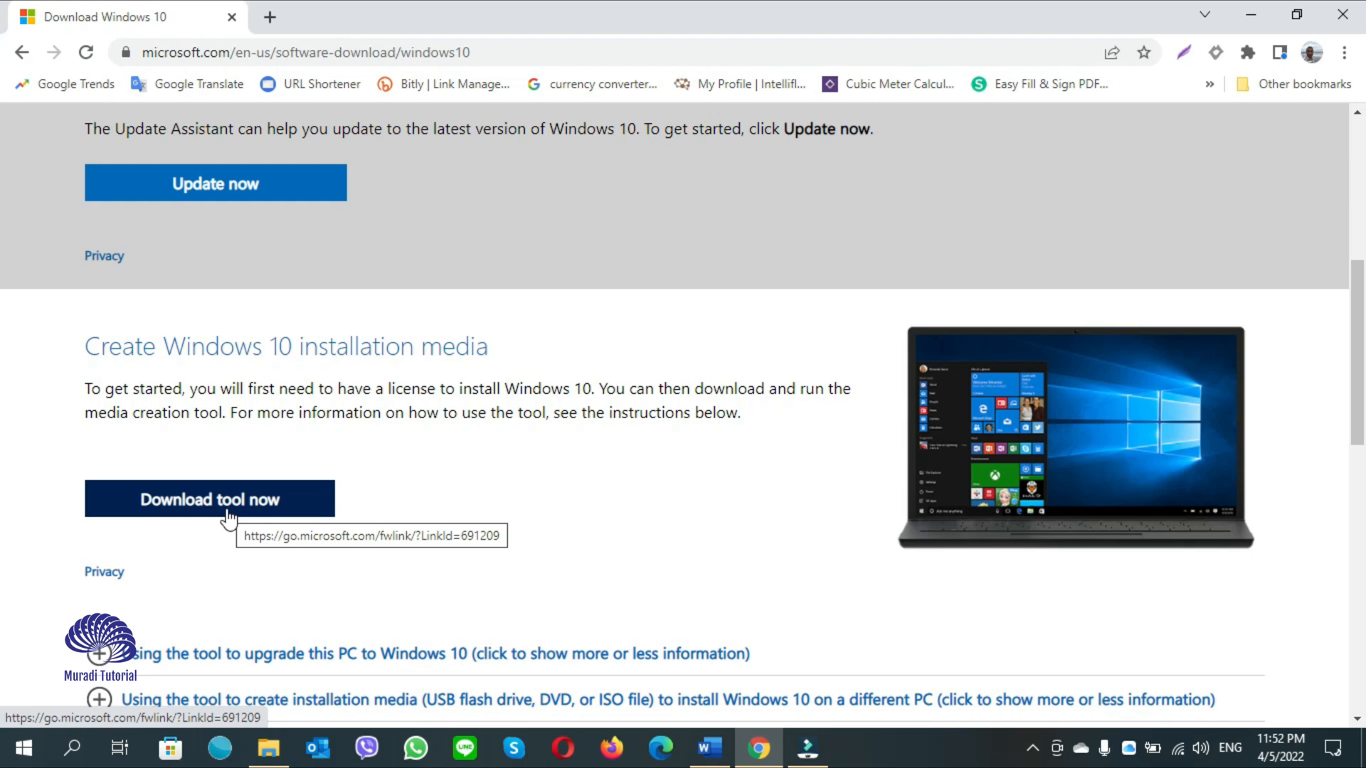
{"action": "mouse_move", "coordinate": [437, 490]}
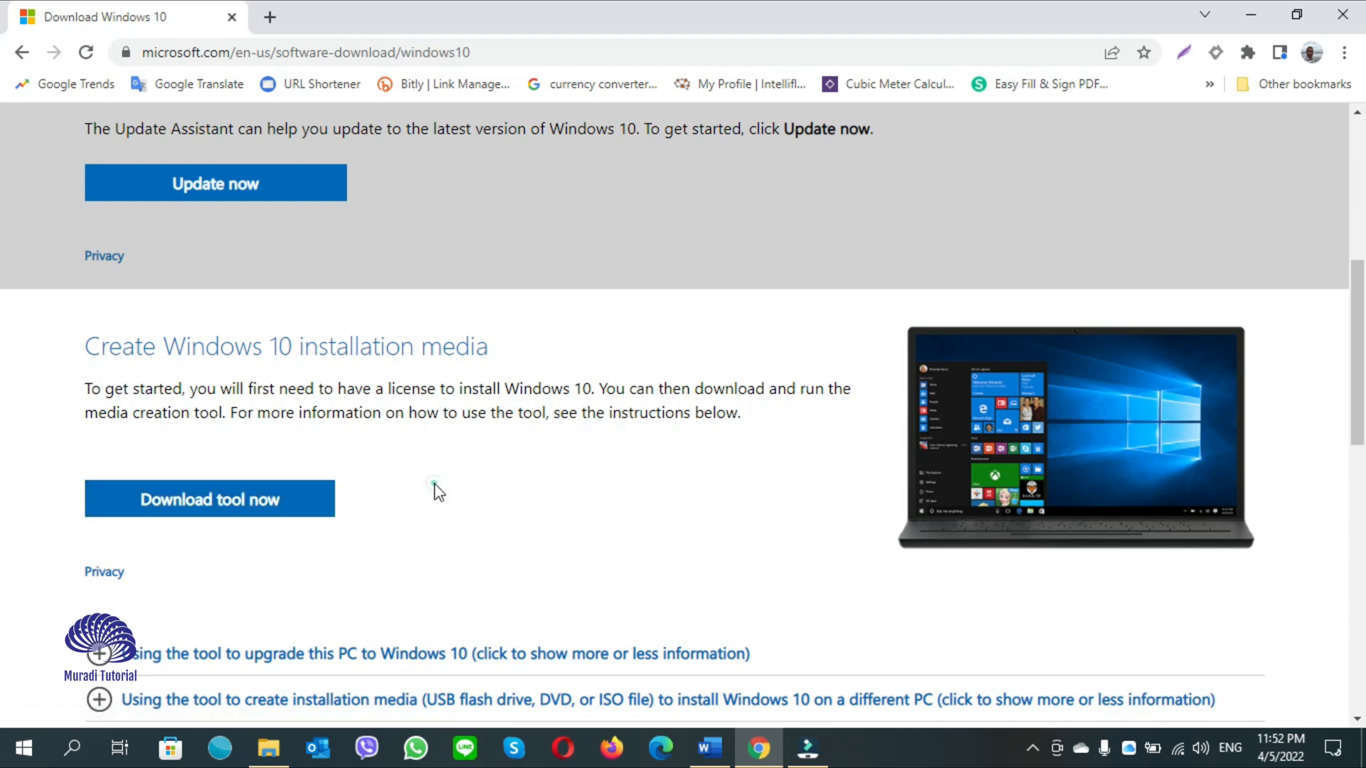
{"action": "mouse_move", "coordinate": [929, 222]}
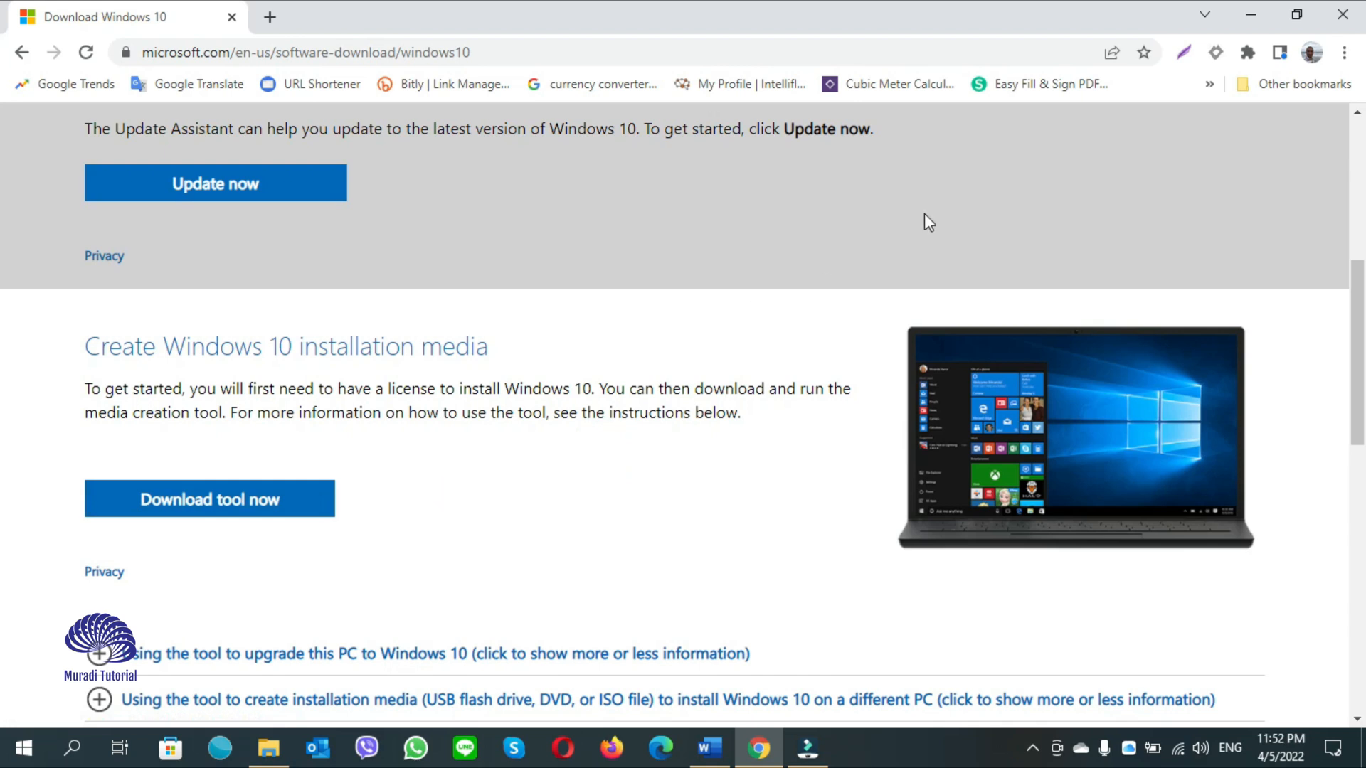
Bring up Chrome's developer tools via the menu's More tools > Developer tools.
{"action": "left_click", "coordinate": [1345, 52]}
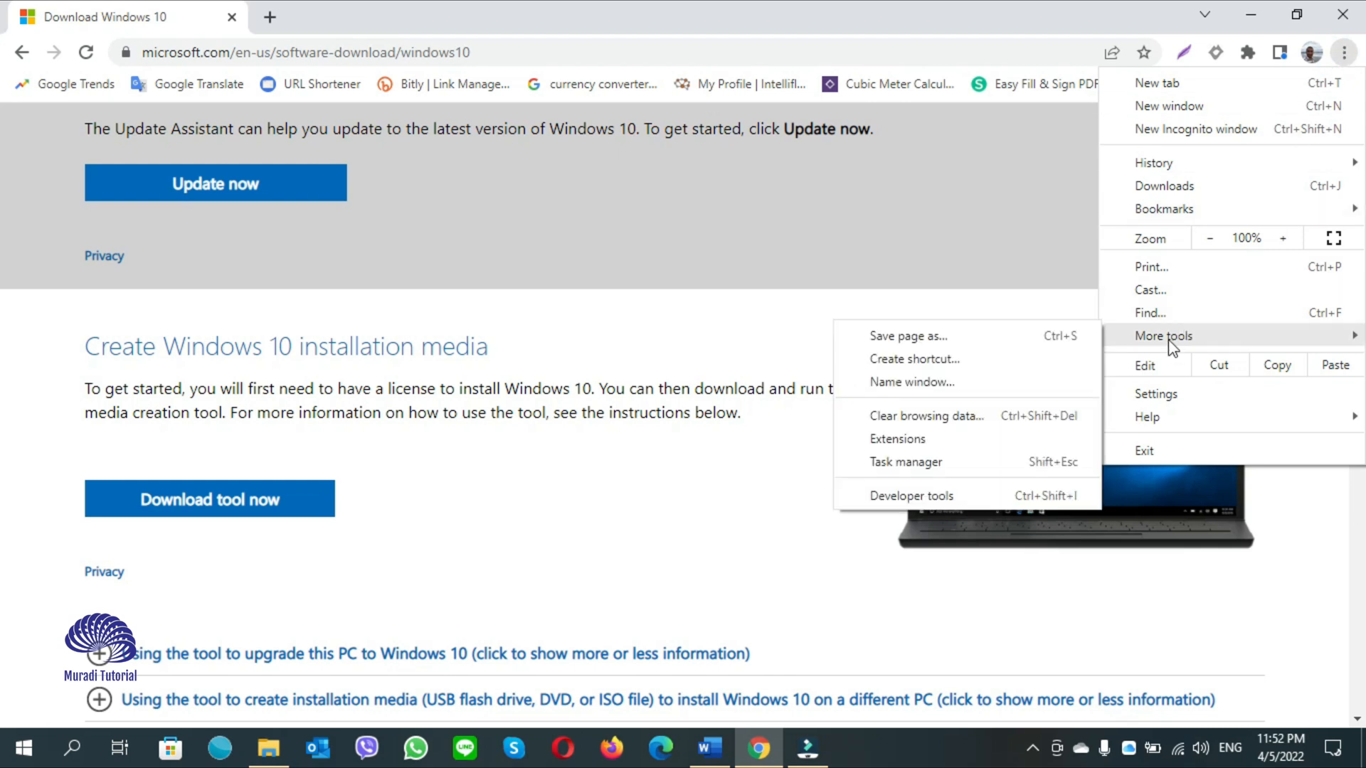
{"action": "mouse_move", "coordinate": [898, 509]}
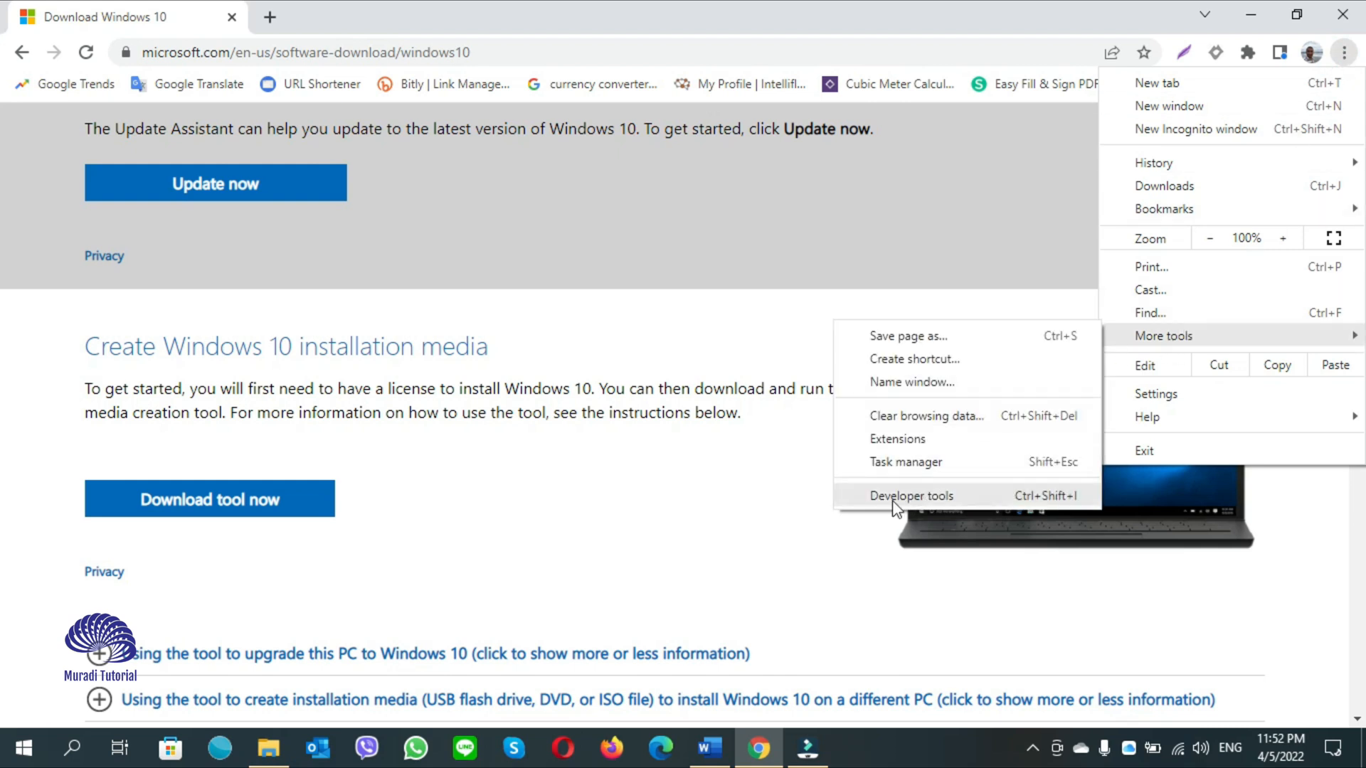
{"action": "left_click", "coordinate": [910, 495]}
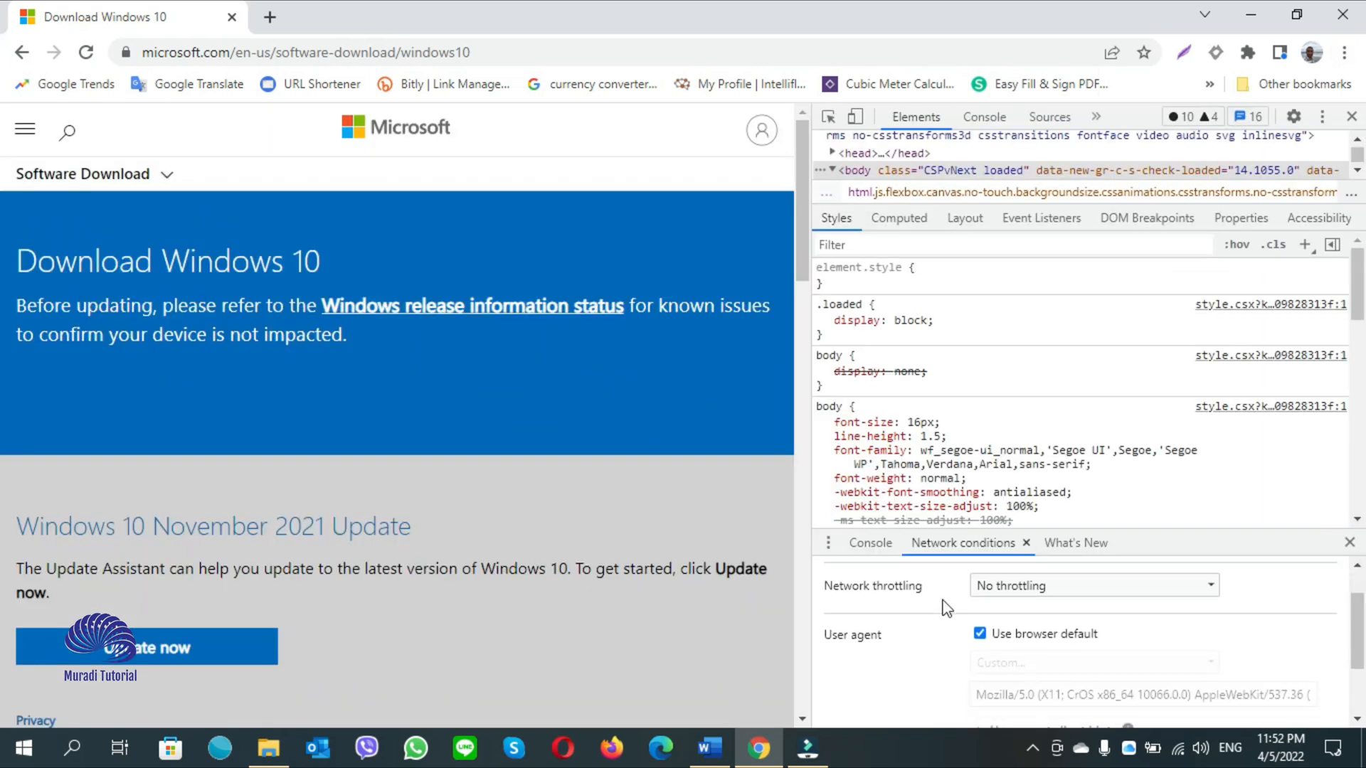
Switch the user agent from browser default to Chrome — Chrome OS and reload the page.
{"action": "scroll", "scroll_direction": "down", "scroll_amount": 3}
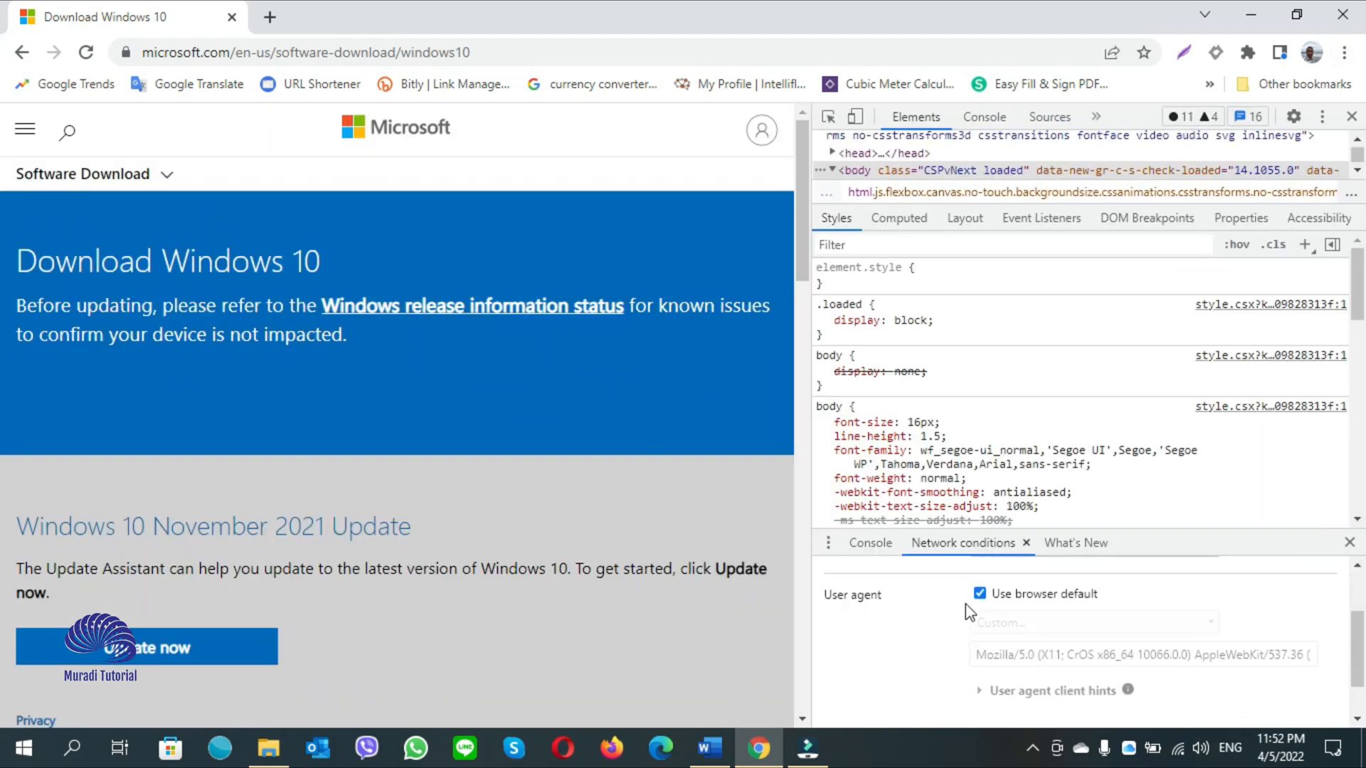
{"action": "left_click", "coordinate": [979, 595]}
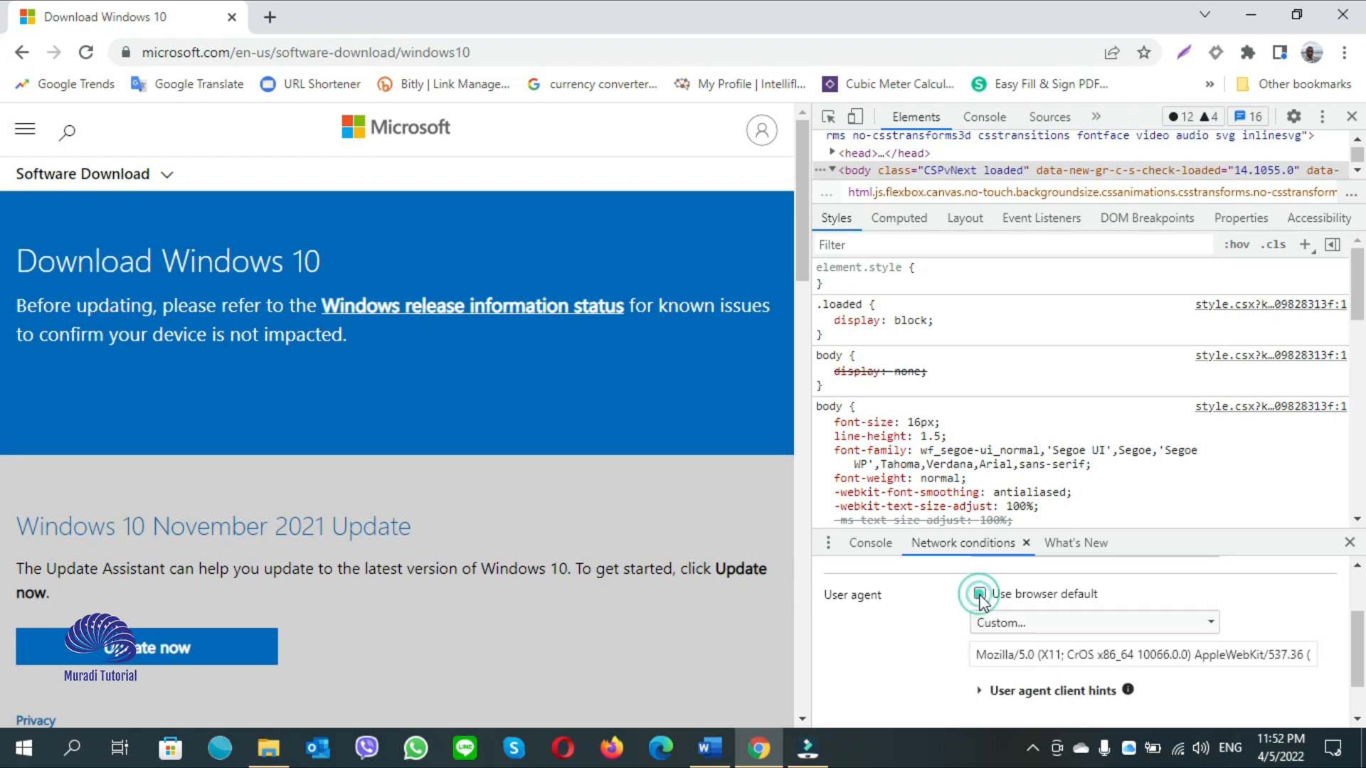
{"action": "left_click", "coordinate": [978, 594]}
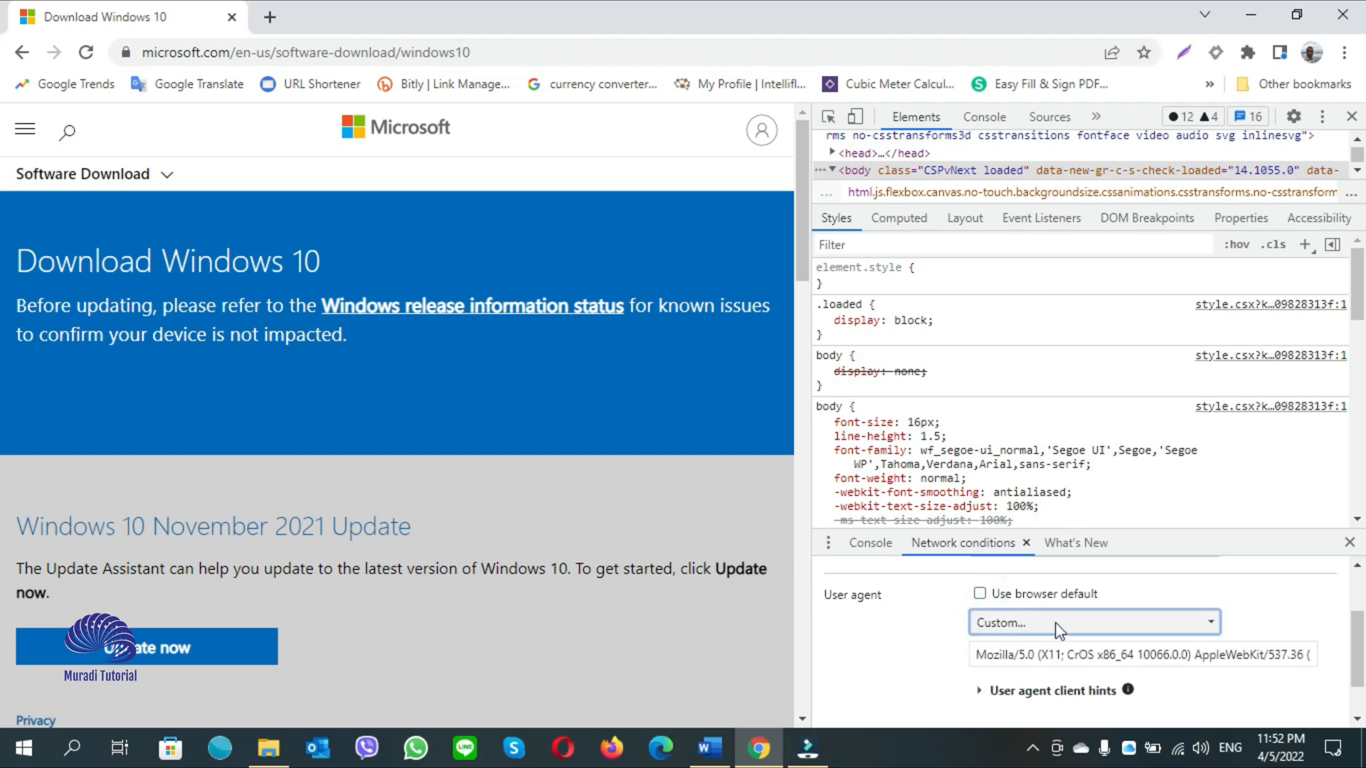
{"action": "left_click", "coordinate": [1091, 621]}
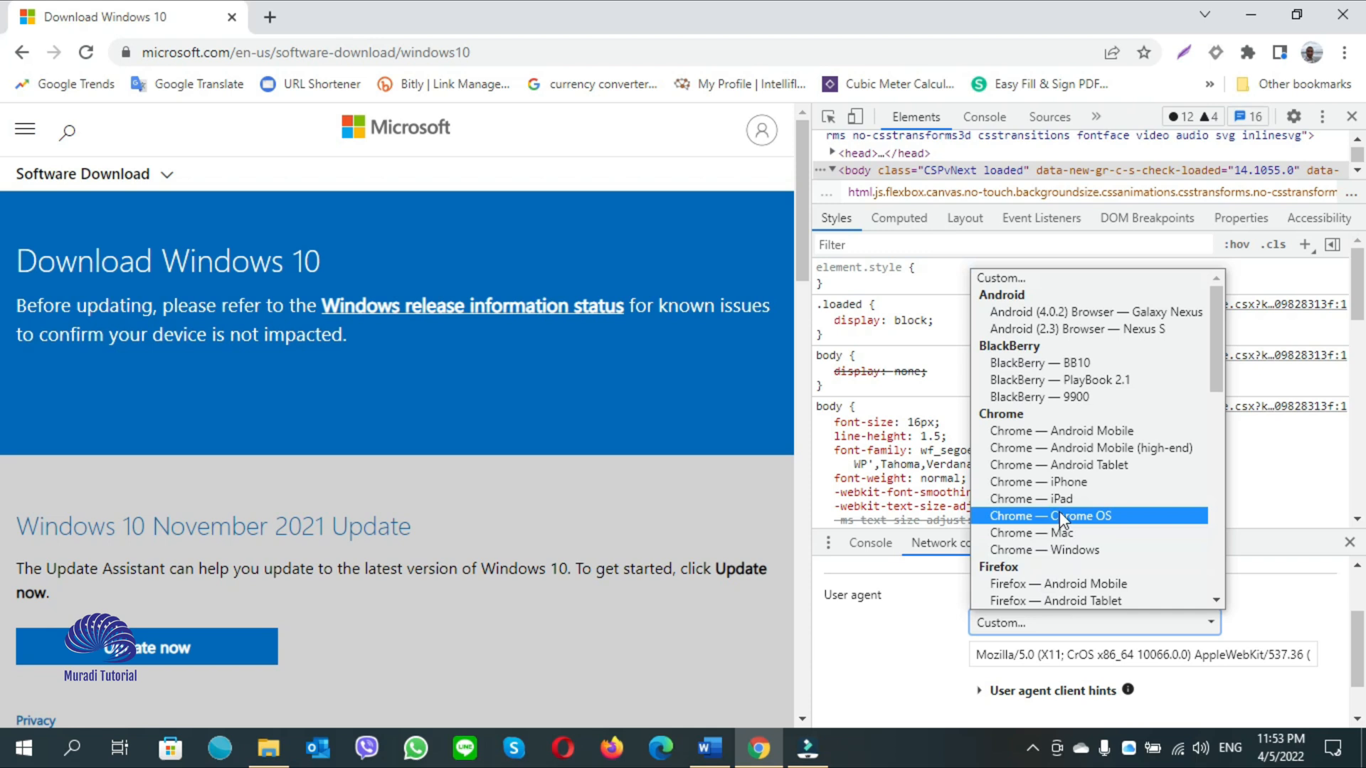
{"action": "mouse_move", "coordinate": [1058, 429]}
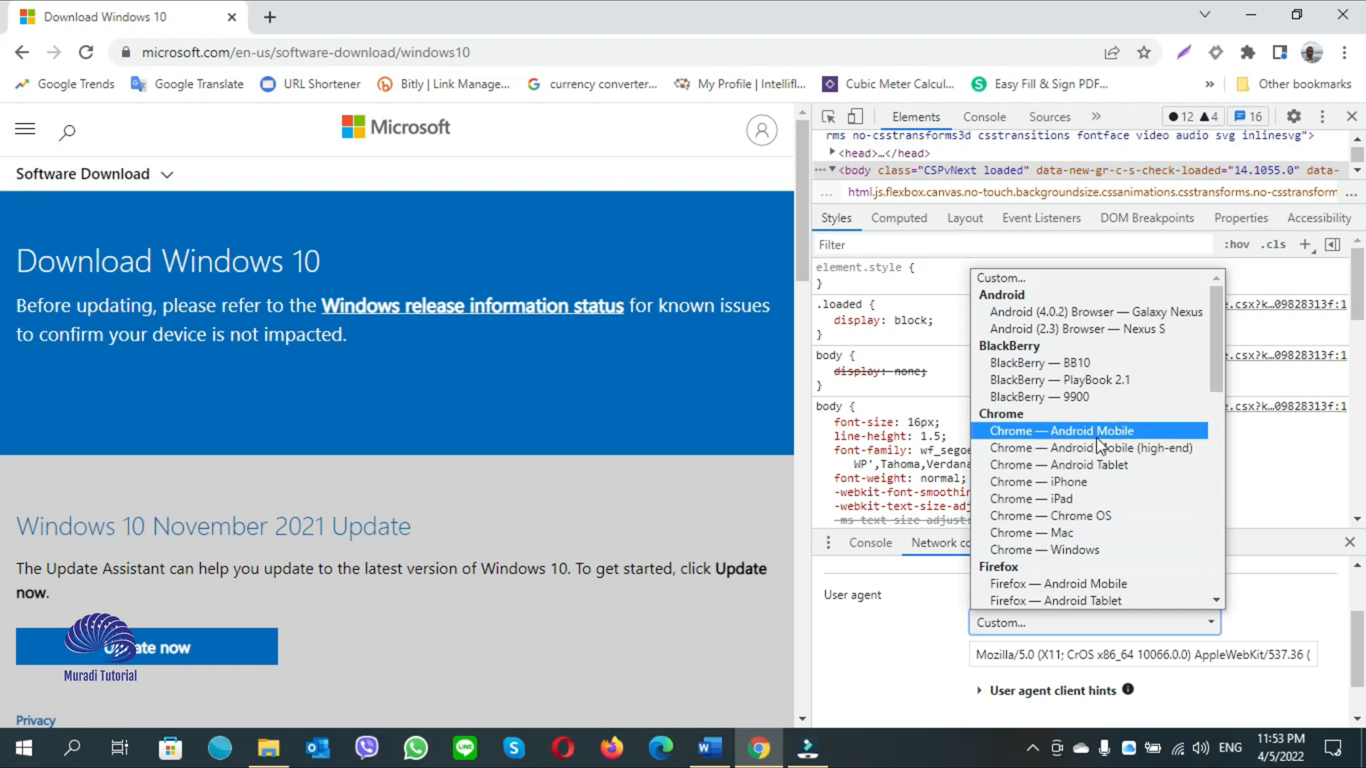
{"action": "mouse_move", "coordinate": [1097, 515]}
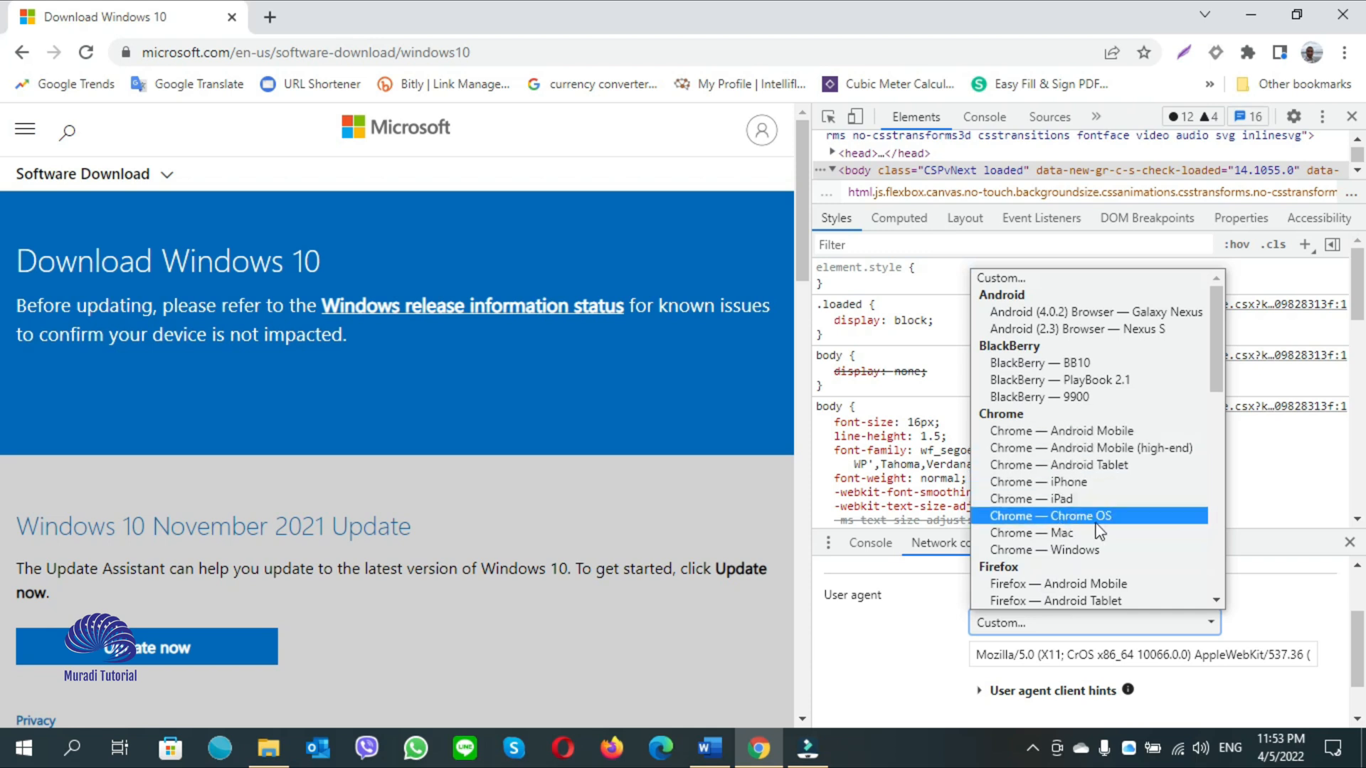
{"action": "left_click", "coordinate": [1059, 515]}
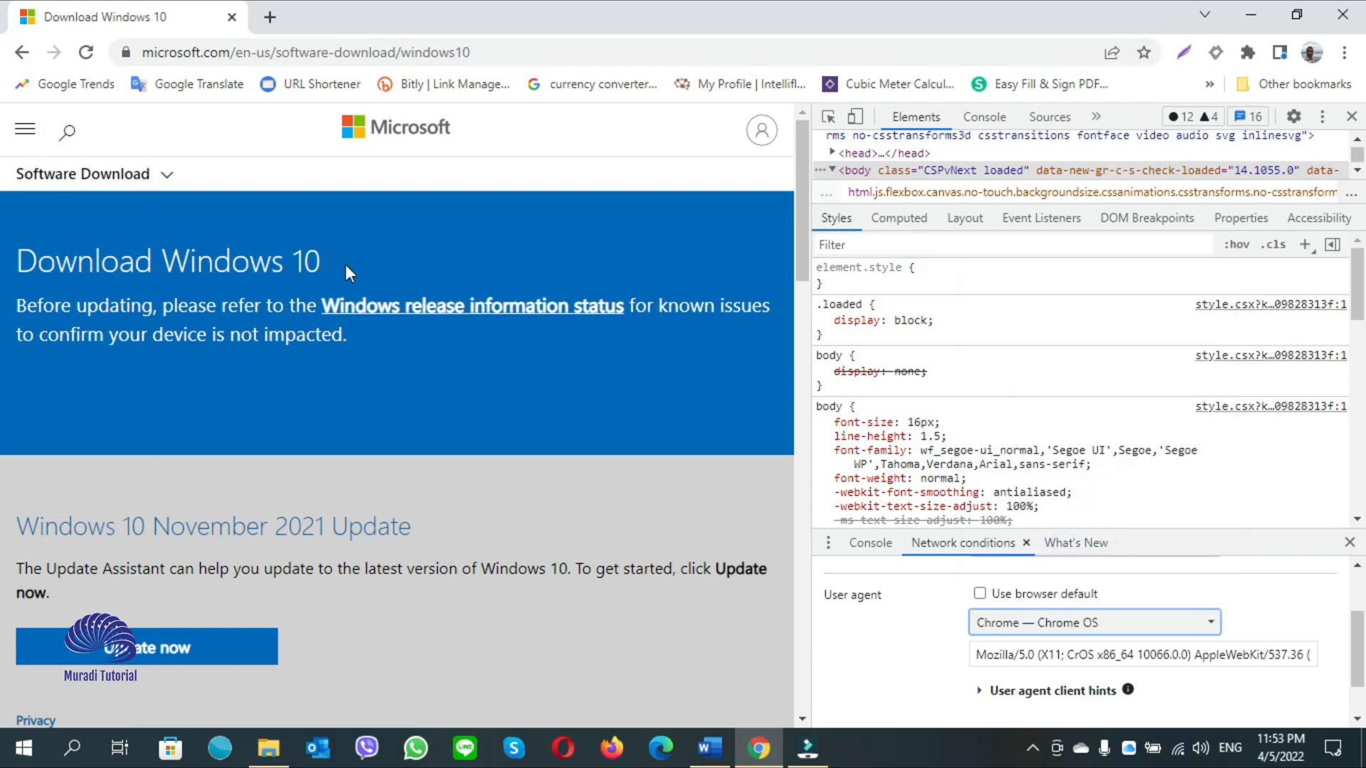
{"action": "left_click", "coordinate": [85, 52]}
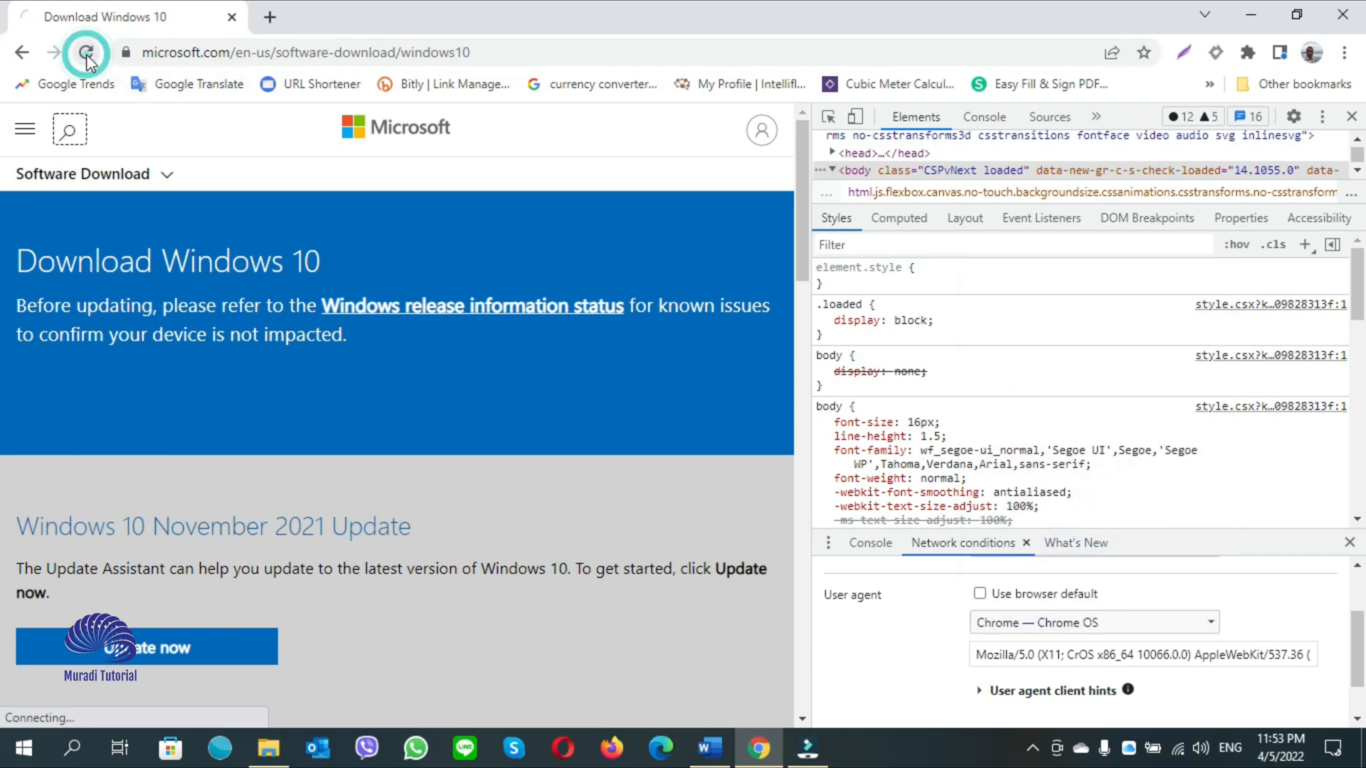
Reload into the Windows 10 ISO download page, close DevTools and reach Select edition.
{"action": "left_click", "coordinate": [84, 53]}
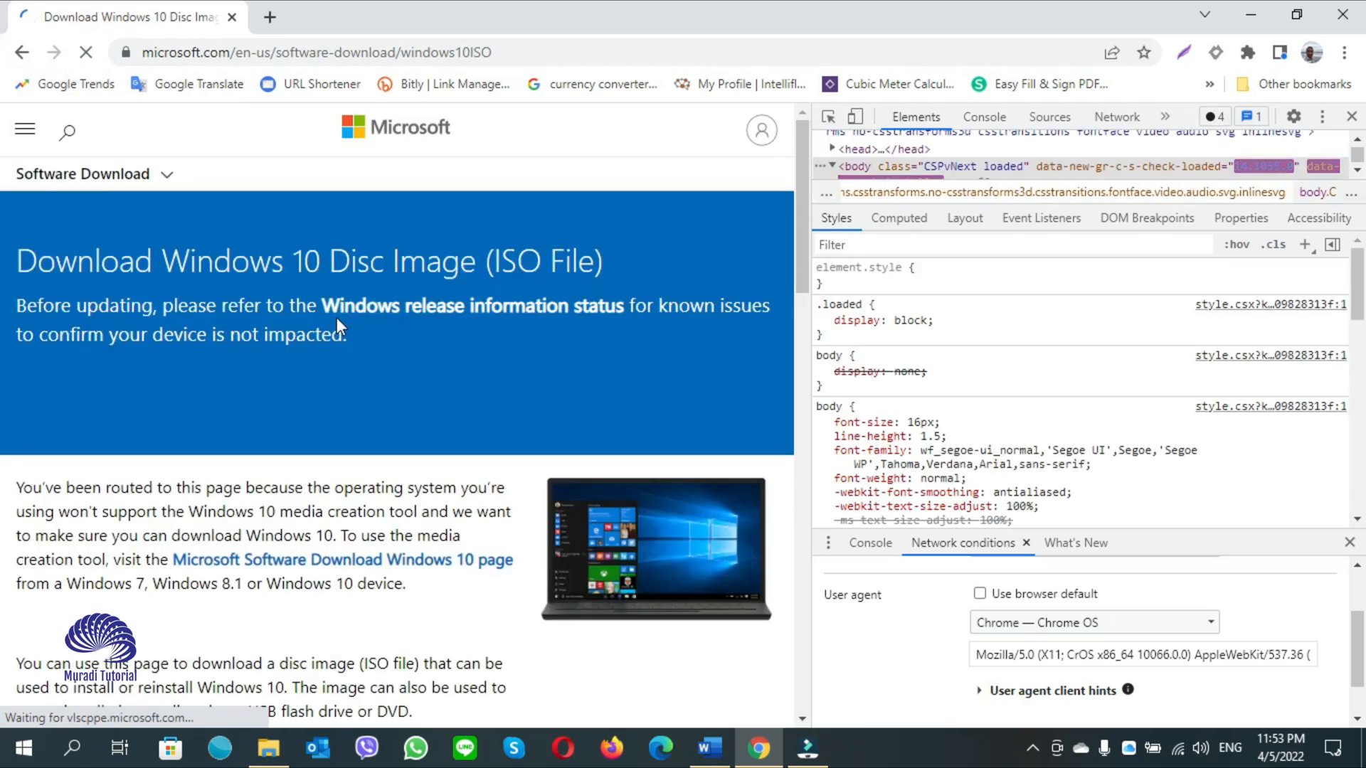
{"action": "scroll", "scroll_direction": "down", "scroll_amount": 3}
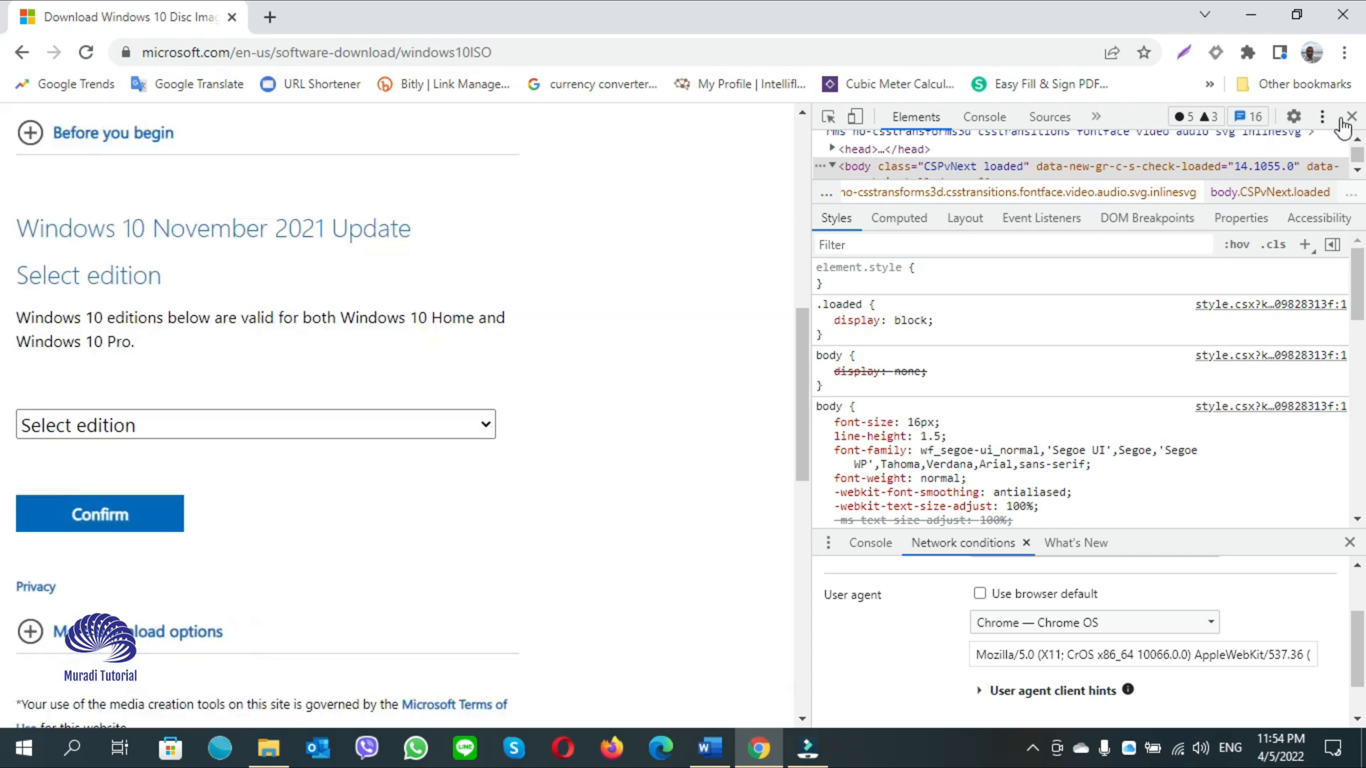
{"action": "left_click", "coordinate": [1353, 116]}
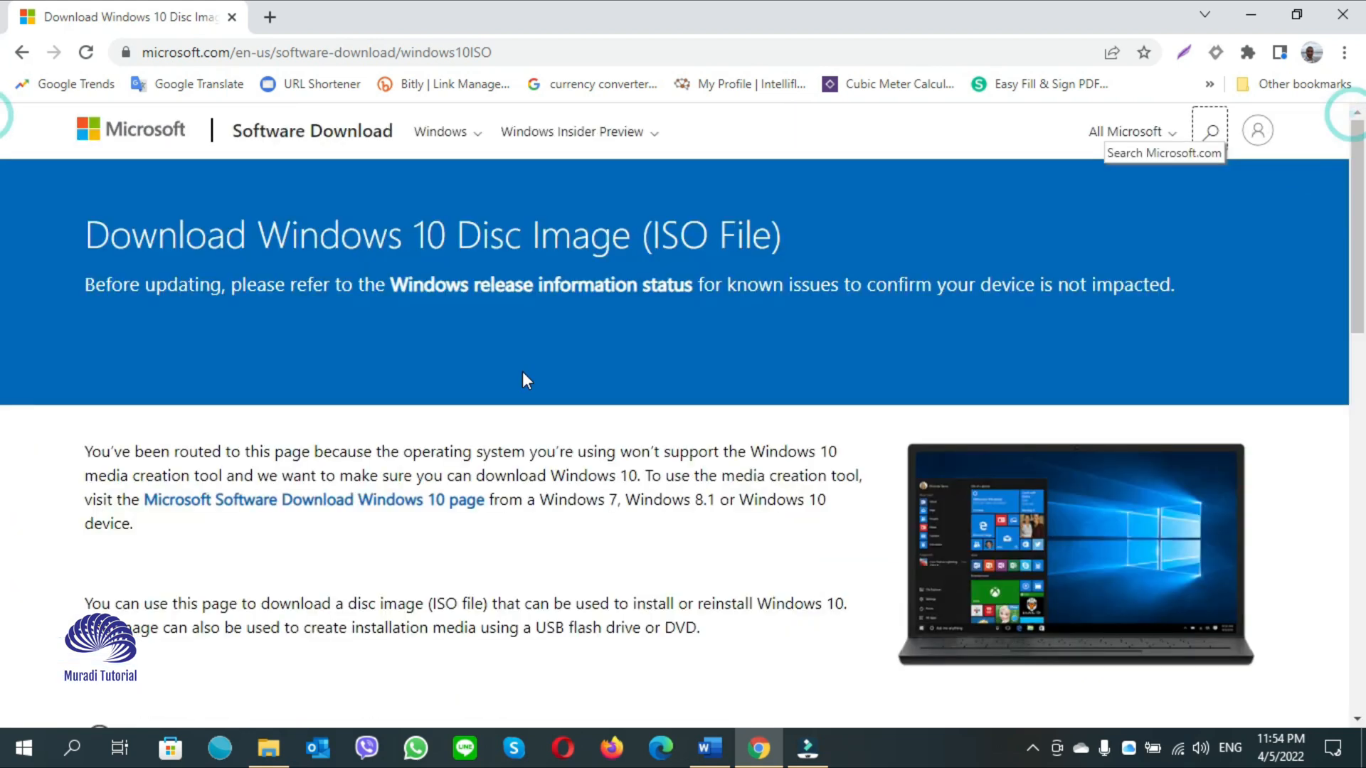
{"action": "scroll", "scroll_direction": "down", "scroll_amount": 3}
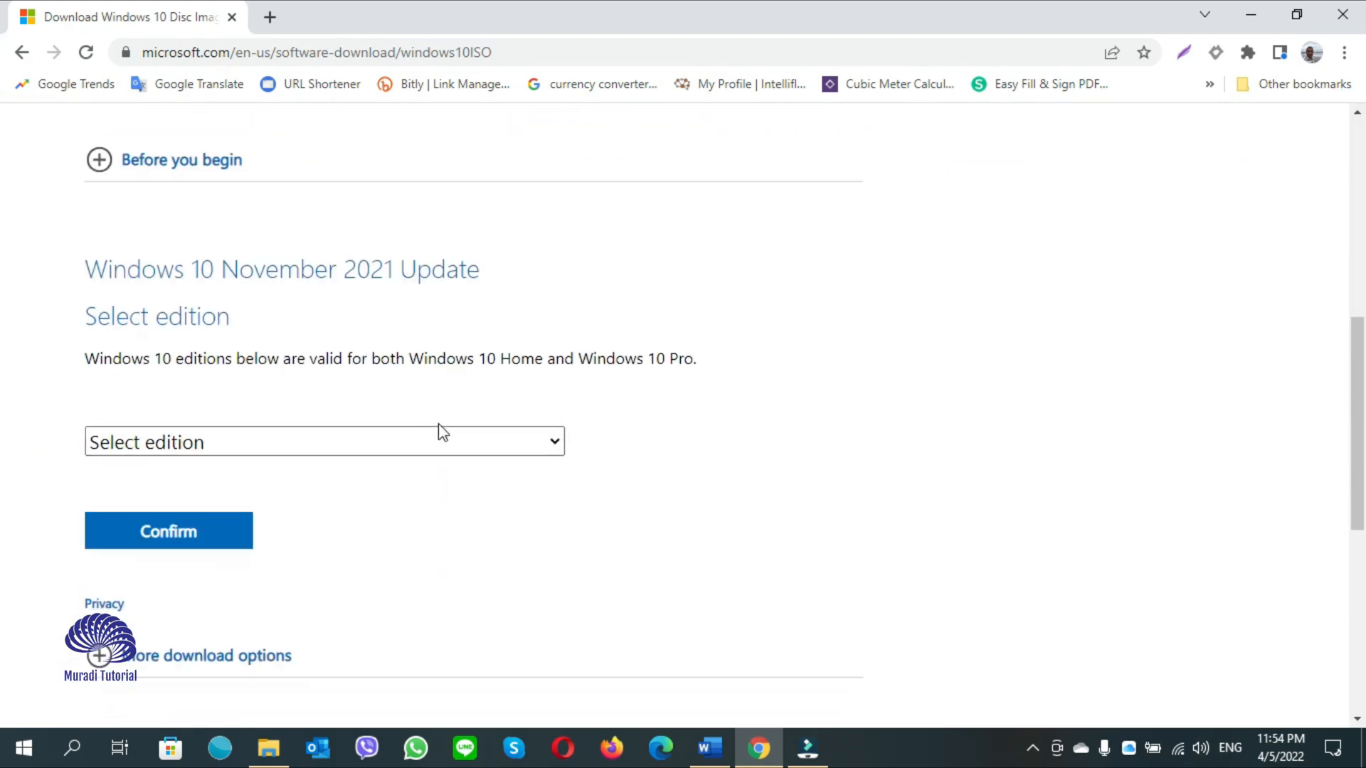
Select Windows 10 (multi-edition ISO) as the edition and confirm it.
{"action": "left_click", "coordinate": [325, 441]}
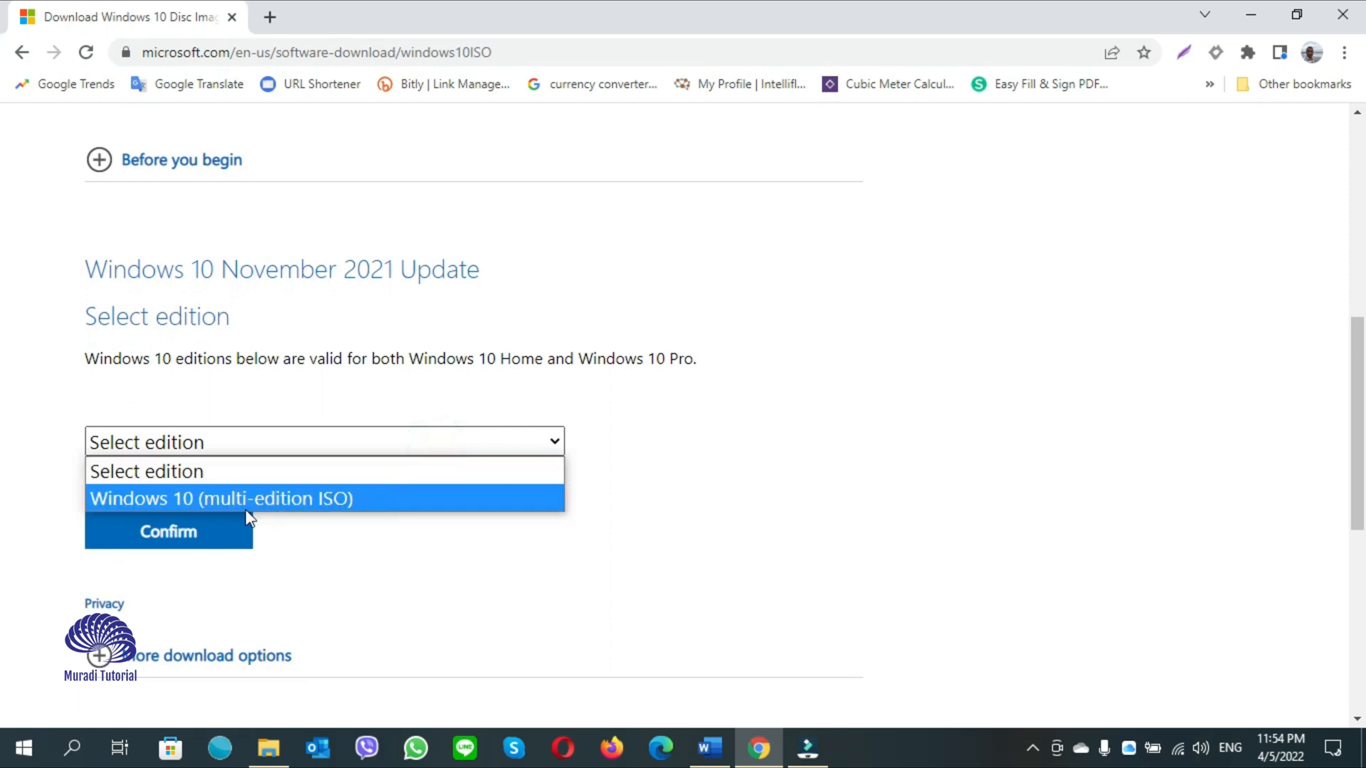
{"action": "left_click", "coordinate": [219, 498]}
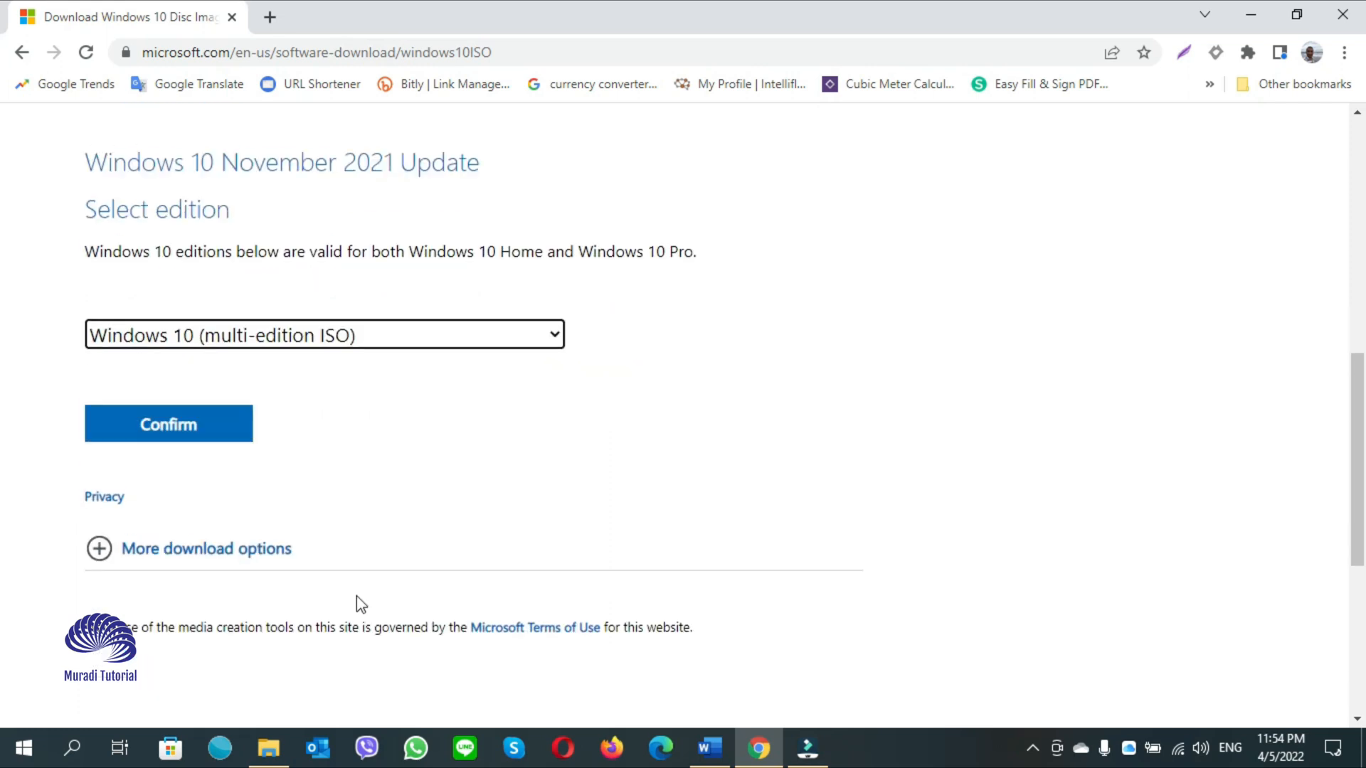
{"action": "left_click", "coordinate": [168, 424]}
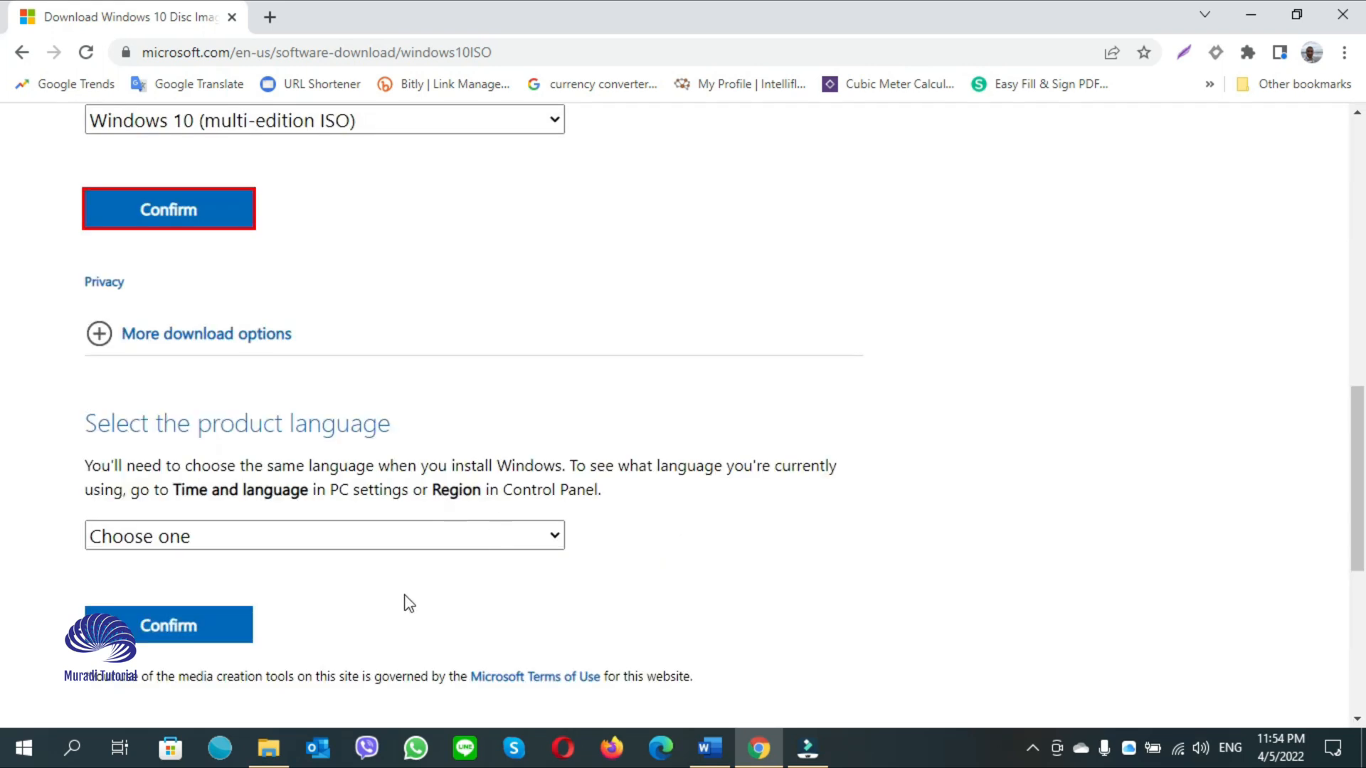
{"action": "scroll", "scroll_direction": "down", "scroll_amount": 3}
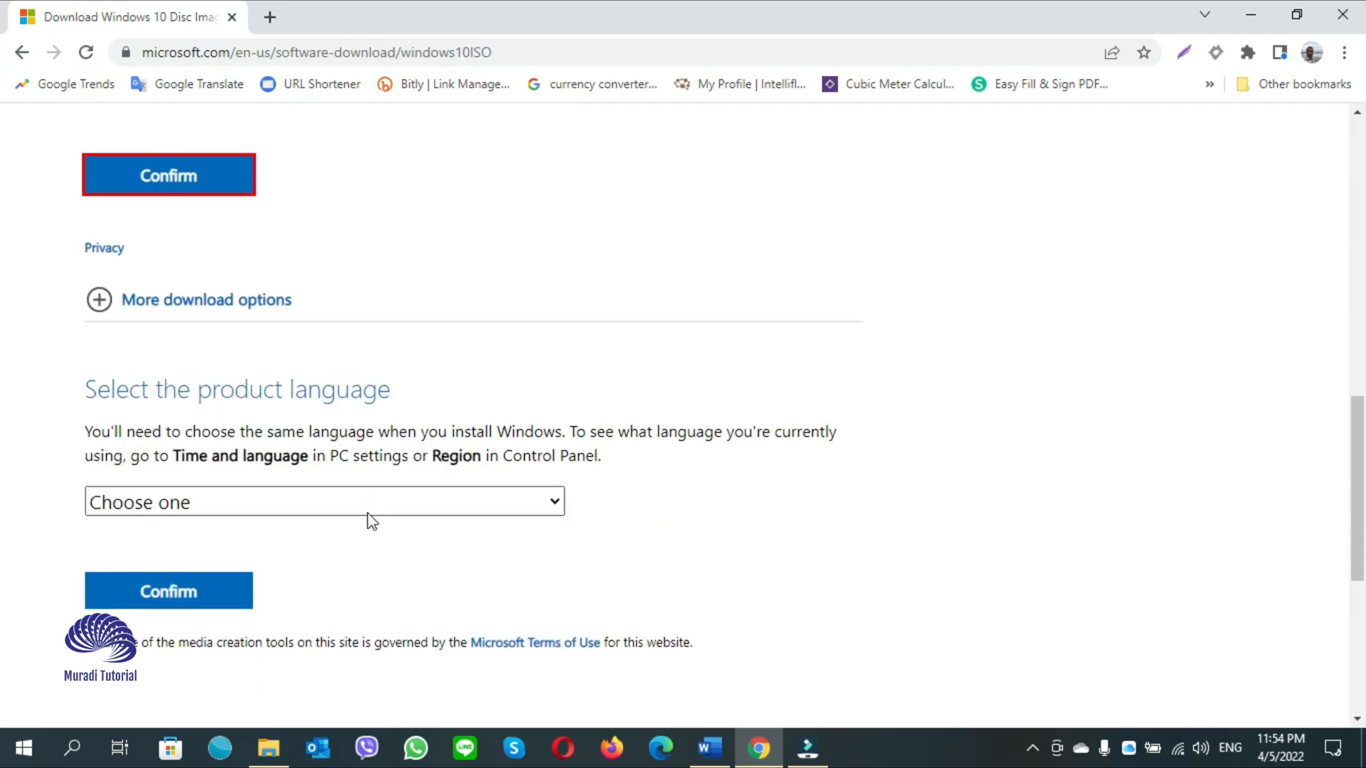
Set the product language to English (United States) and confirm to get 64-bit and 32-bit links.
{"action": "left_click", "coordinate": [323, 501]}
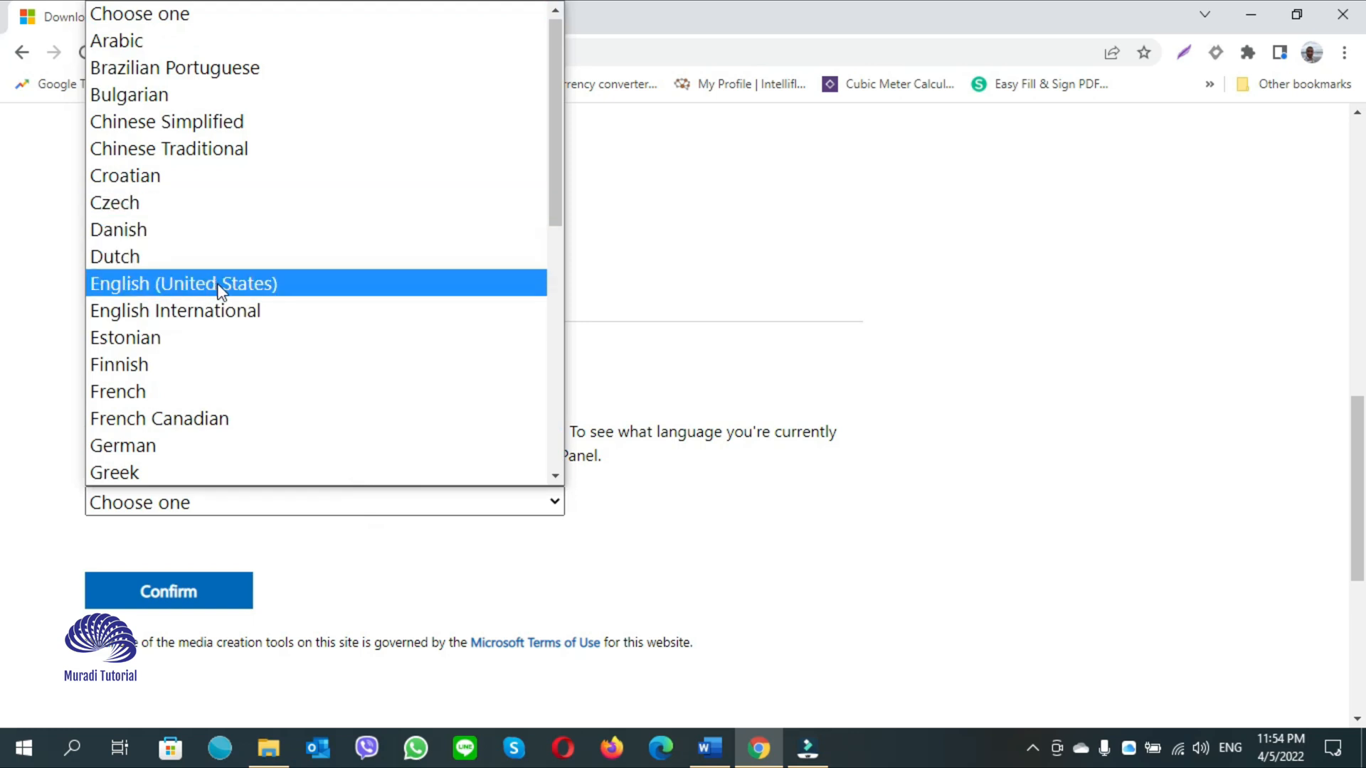
{"action": "left_click", "coordinate": [183, 283]}
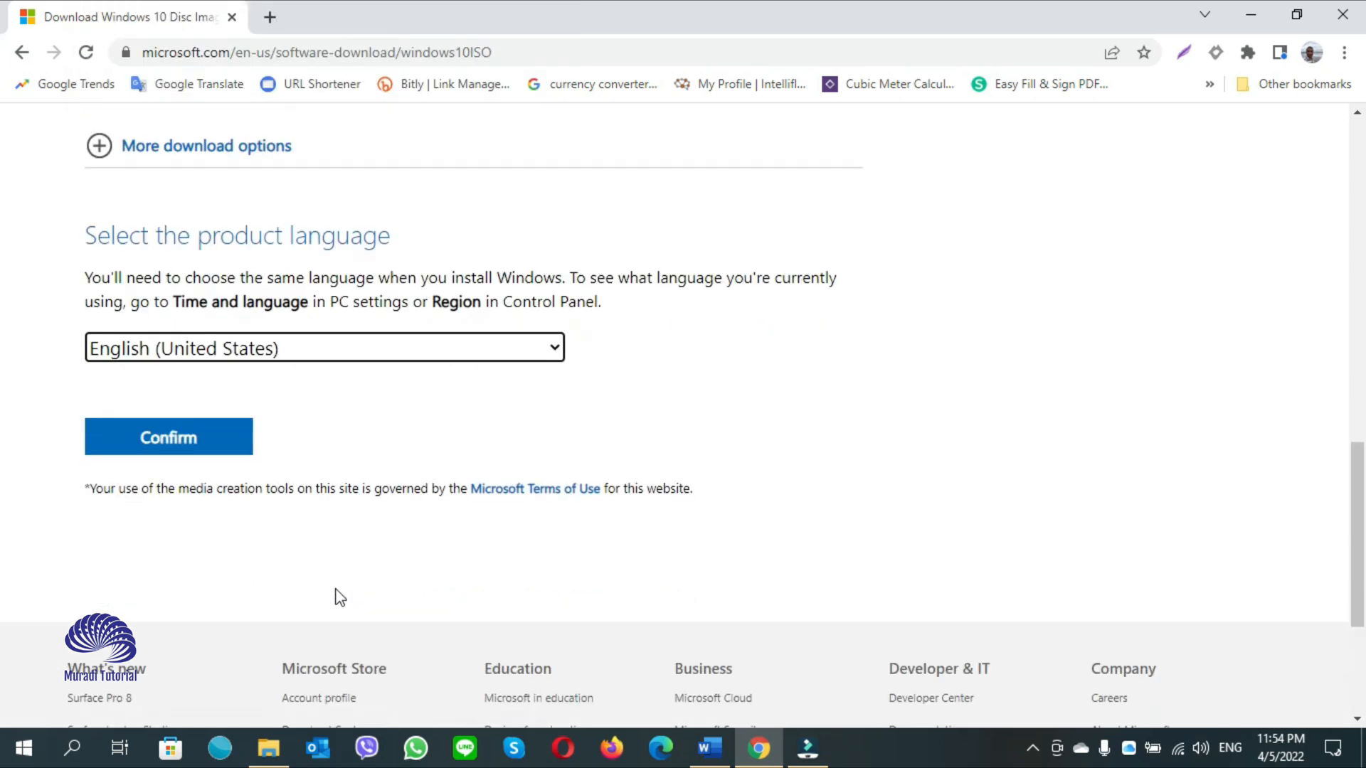
{"action": "left_click", "coordinate": [167, 437]}
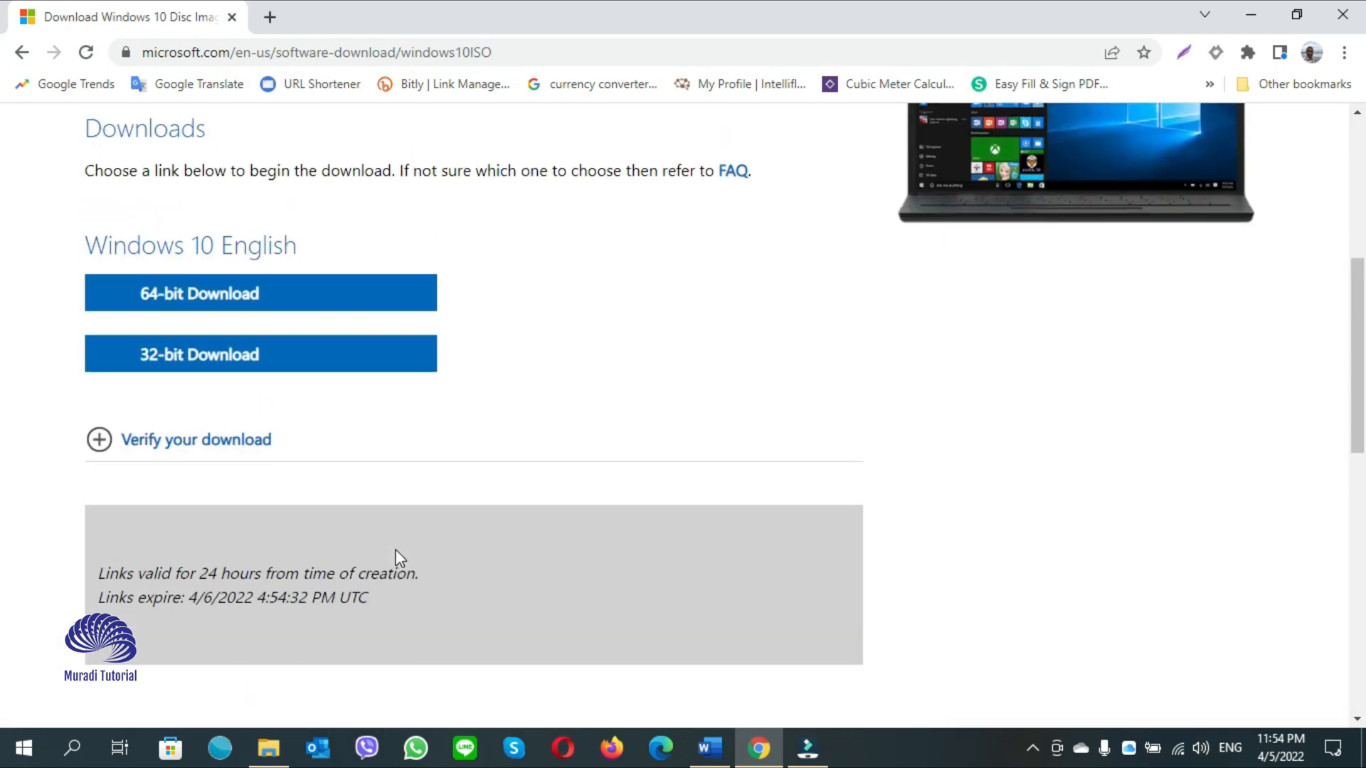
{"action": "scroll", "scroll_direction": "up", "scroll_amount": 3}
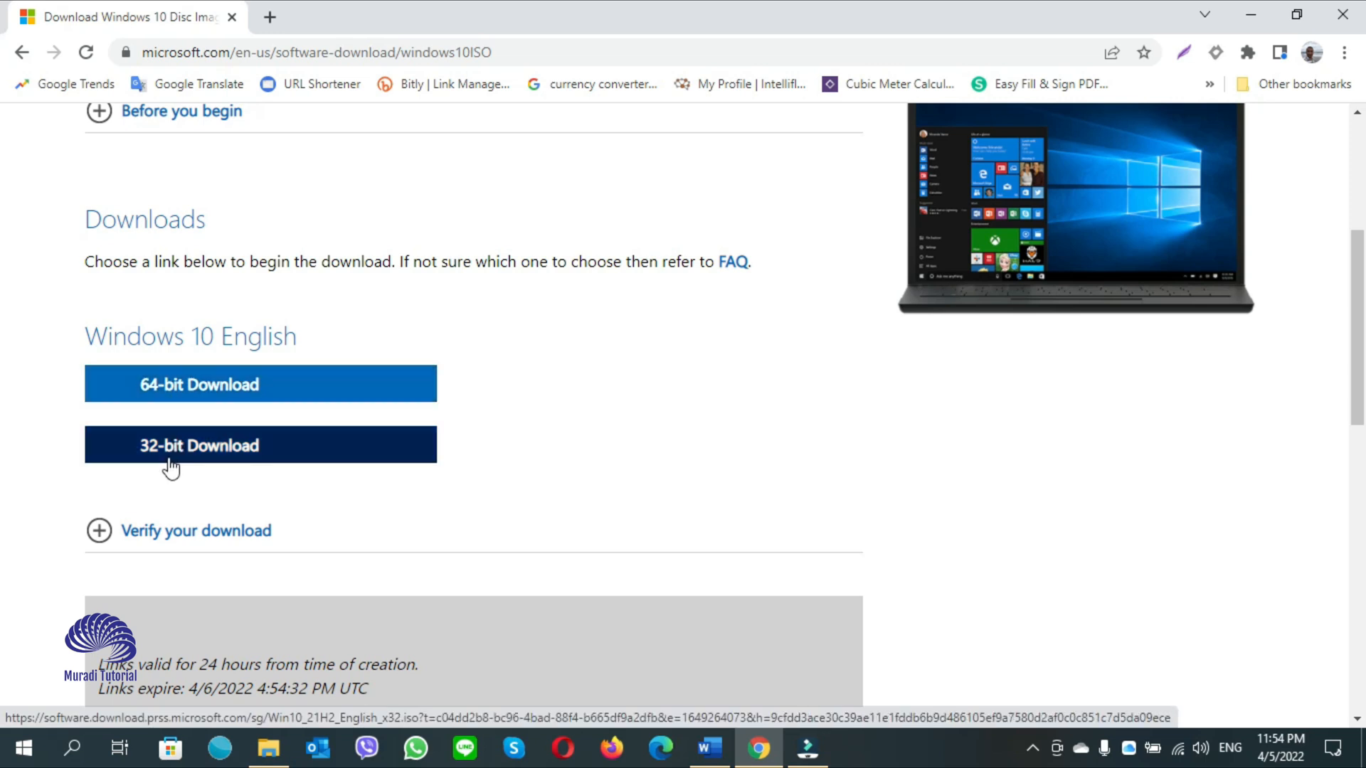
{"action": "mouse_move", "coordinate": [218, 392]}
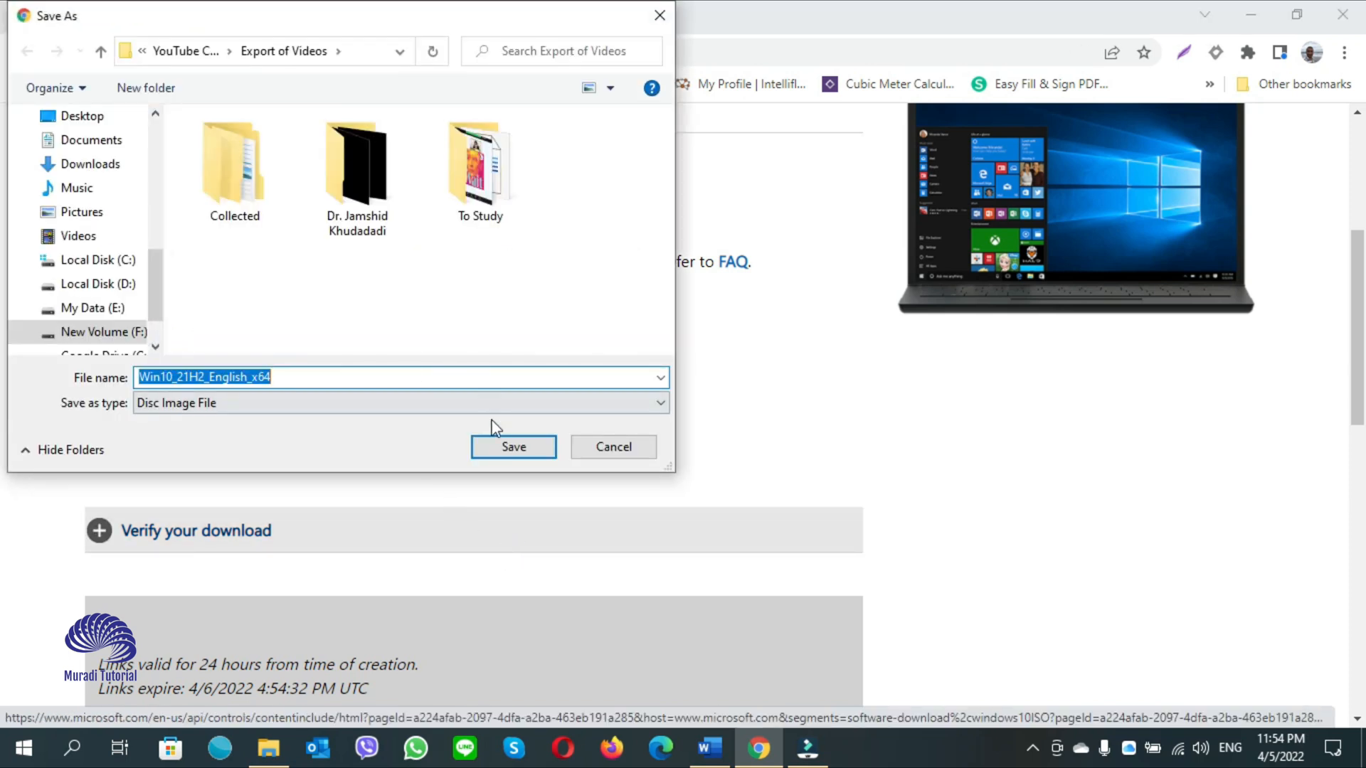
Save the Win10_21H2_English_x64 ISO so its 5.5 GB download starts.
{"action": "left_click", "coordinate": [514, 445]}
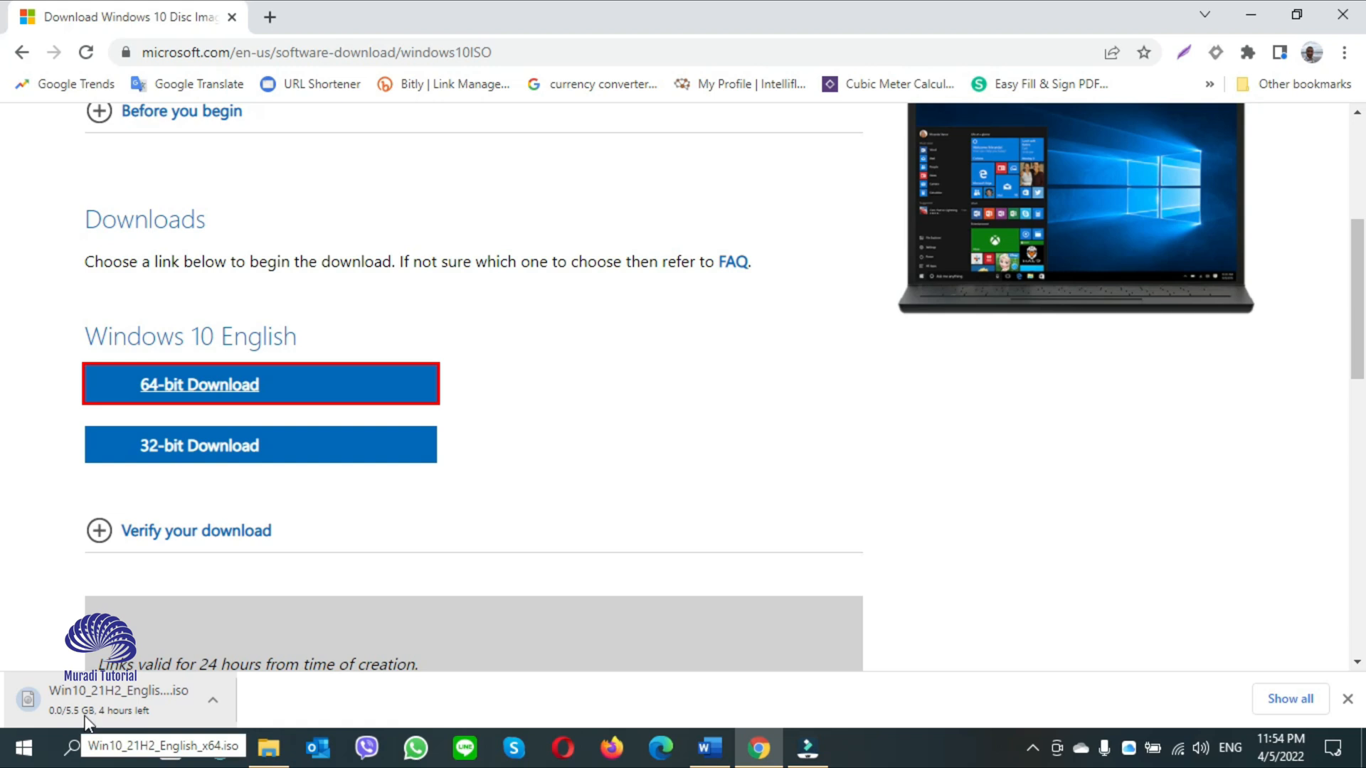
{"action": "mouse_move", "coordinate": [372, 546]}
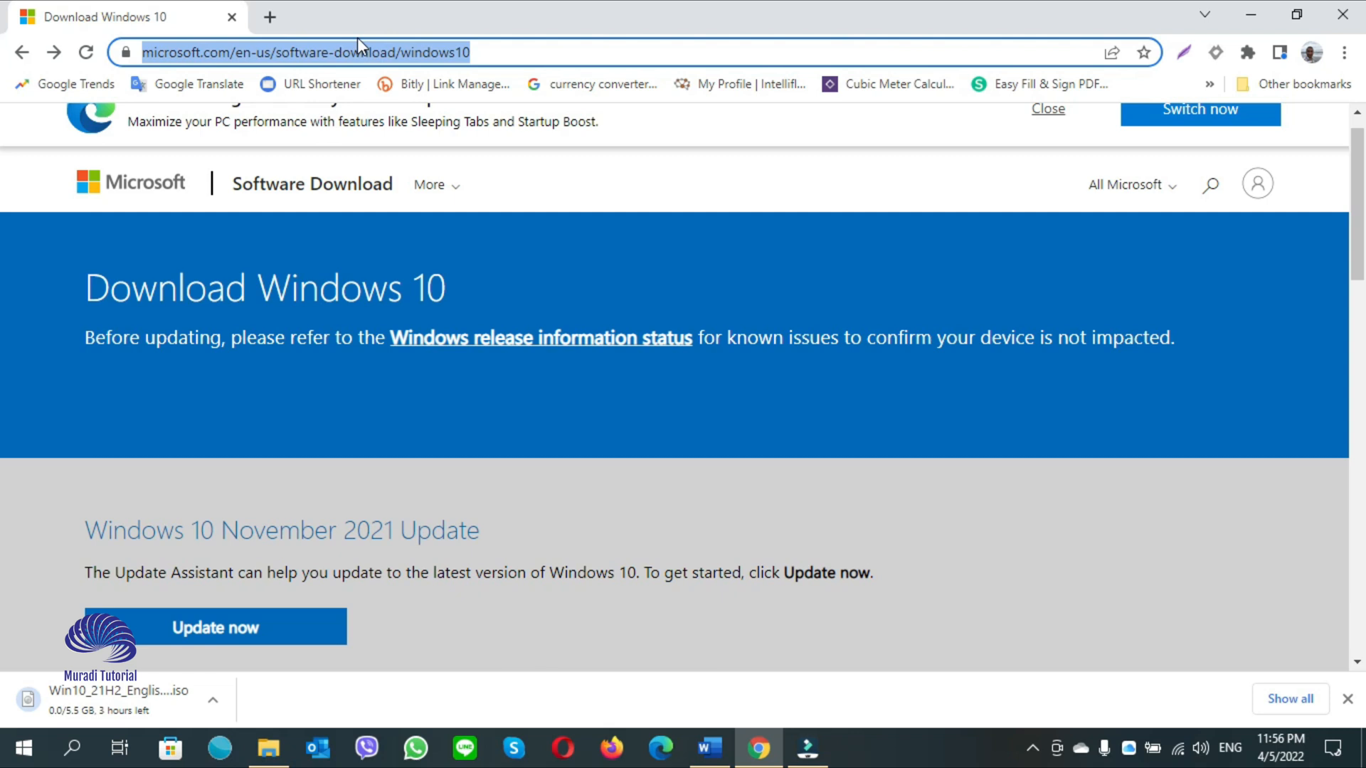
Search Google for the Windows download and go to Microsoft's Download Windows 11 page.
{"action": "type", "text": "w"}
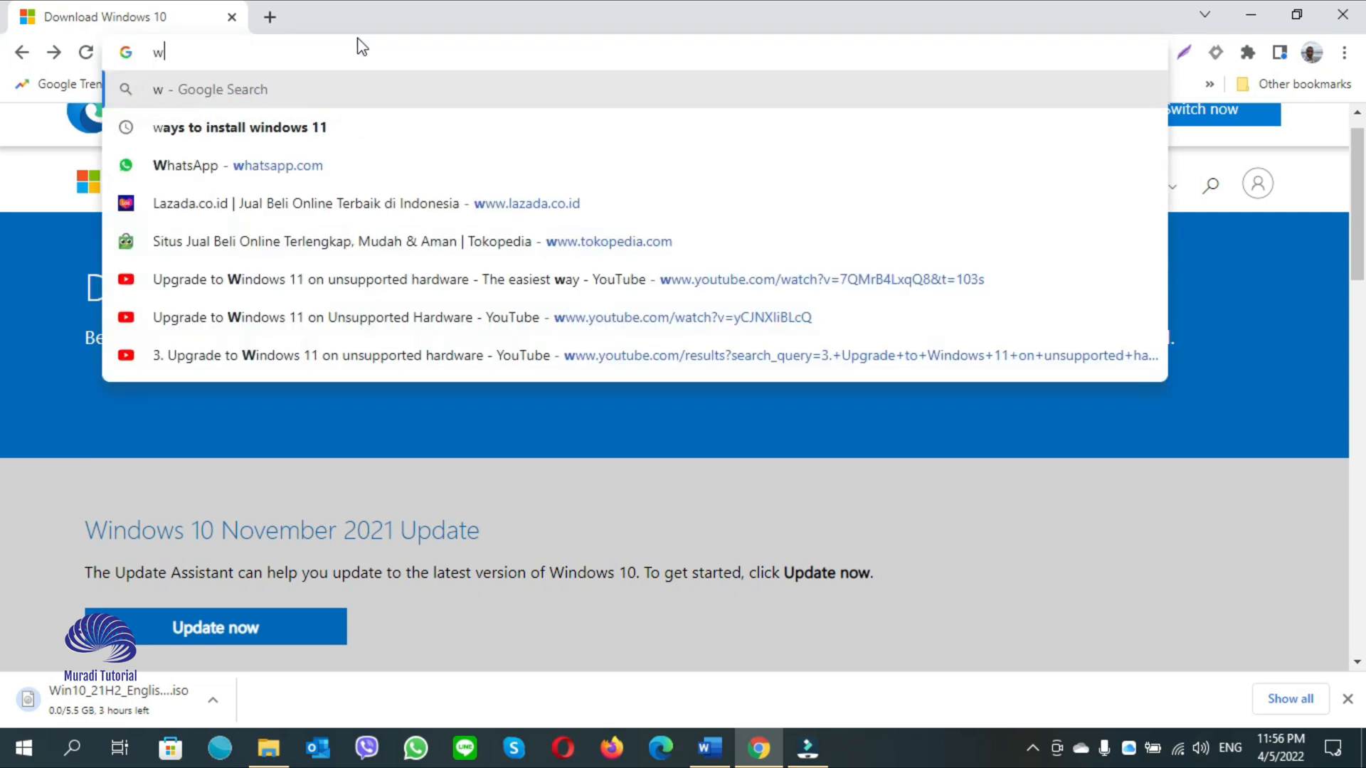
{"action": "type", "text": "download windows 10"}
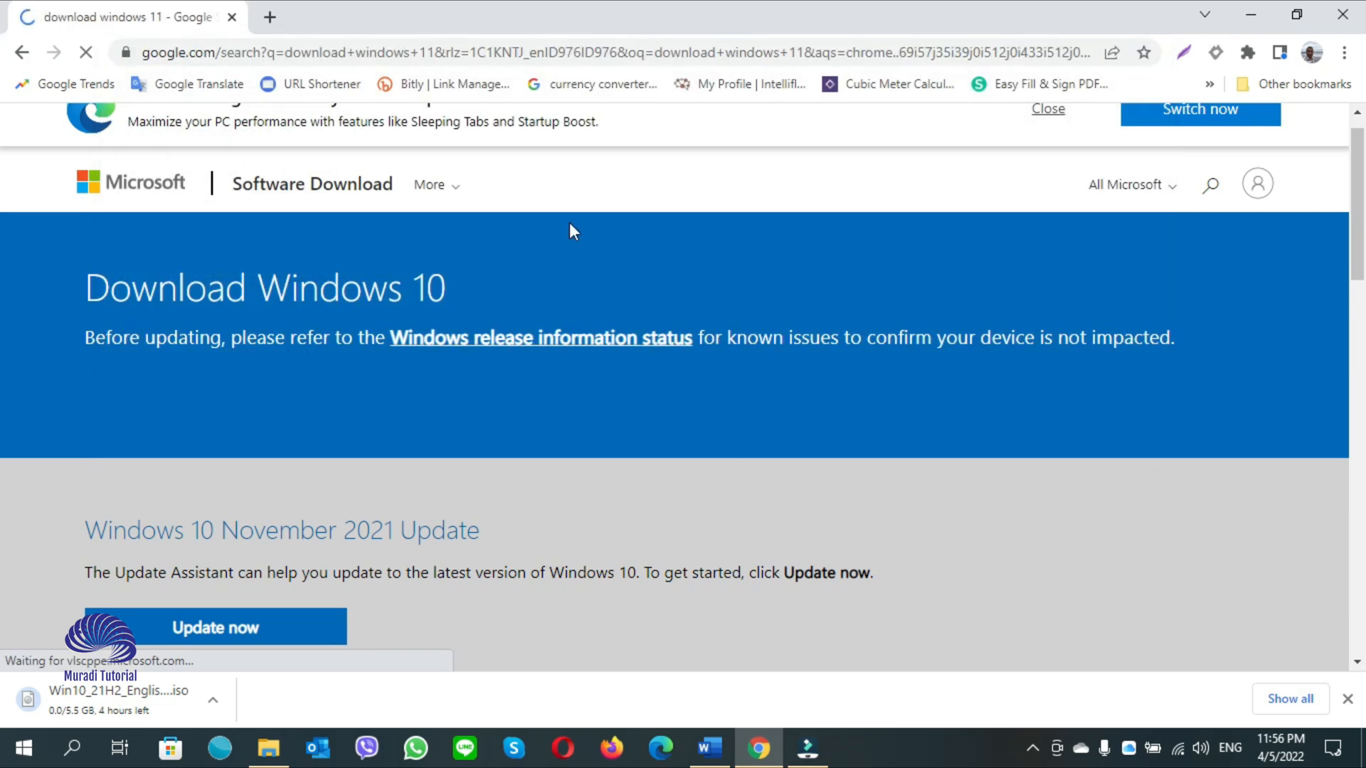
{"action": "left_click", "coordinate": [21, 52]}
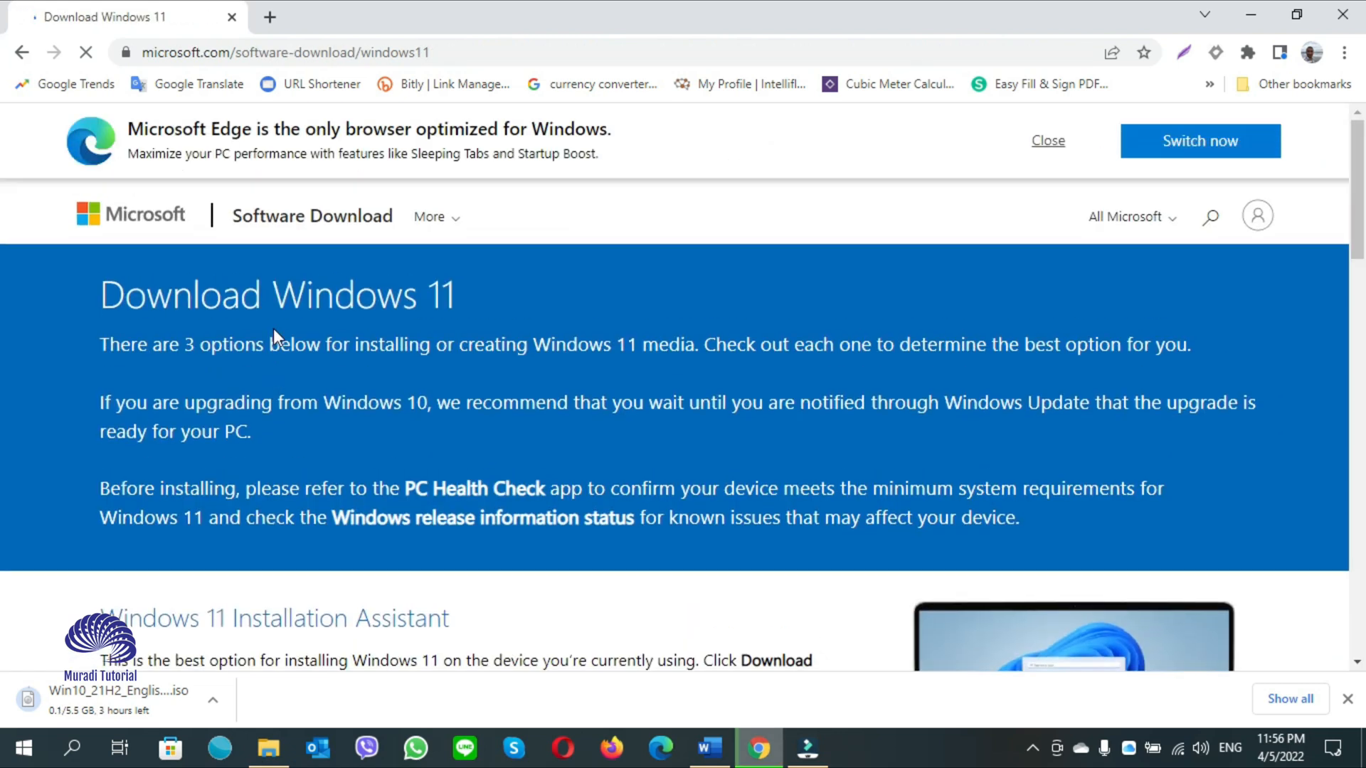
Reach the Windows 11 Disk Image (ISO) section and choose Windows 11 (multi-edition ISO).
{"action": "scroll", "scroll_direction": "down", "scroll_amount": 3}
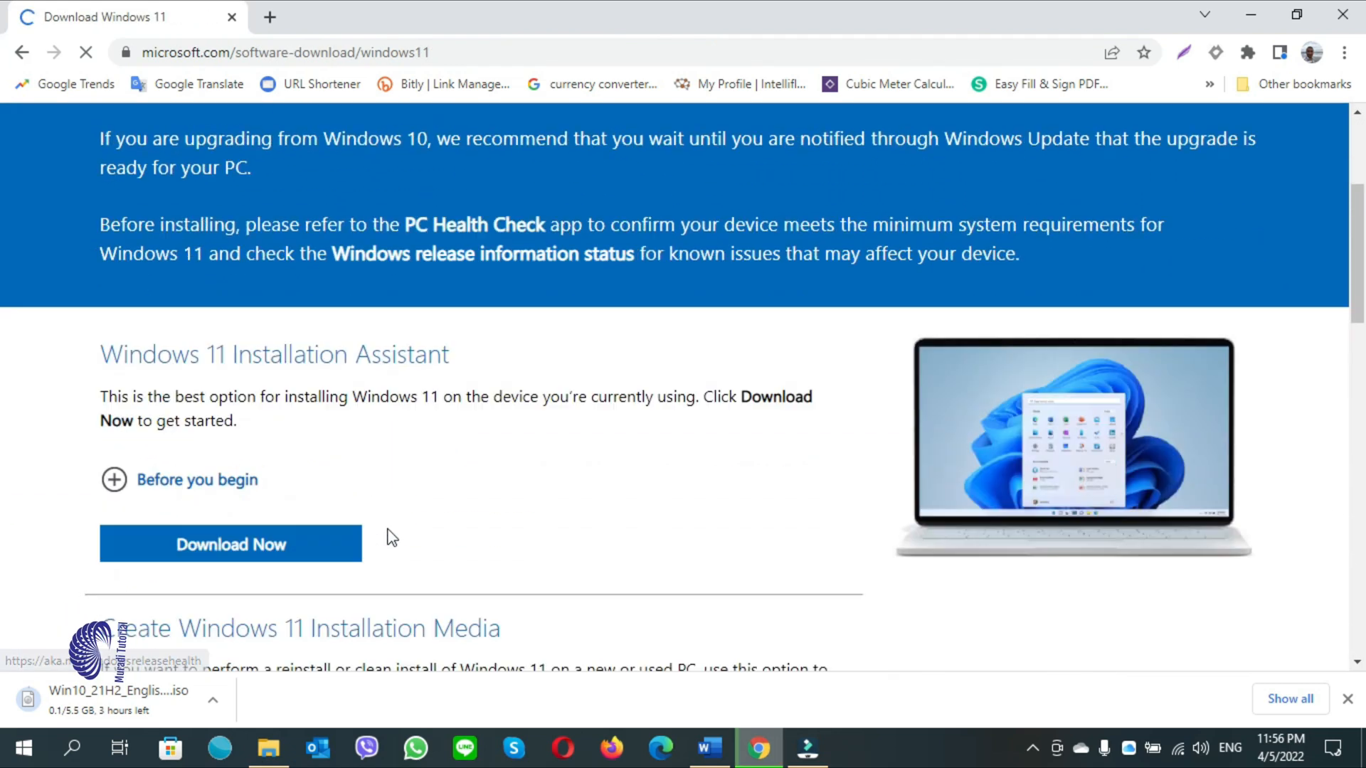
{"action": "scroll", "scroll_direction": "down", "scroll_amount": 3}
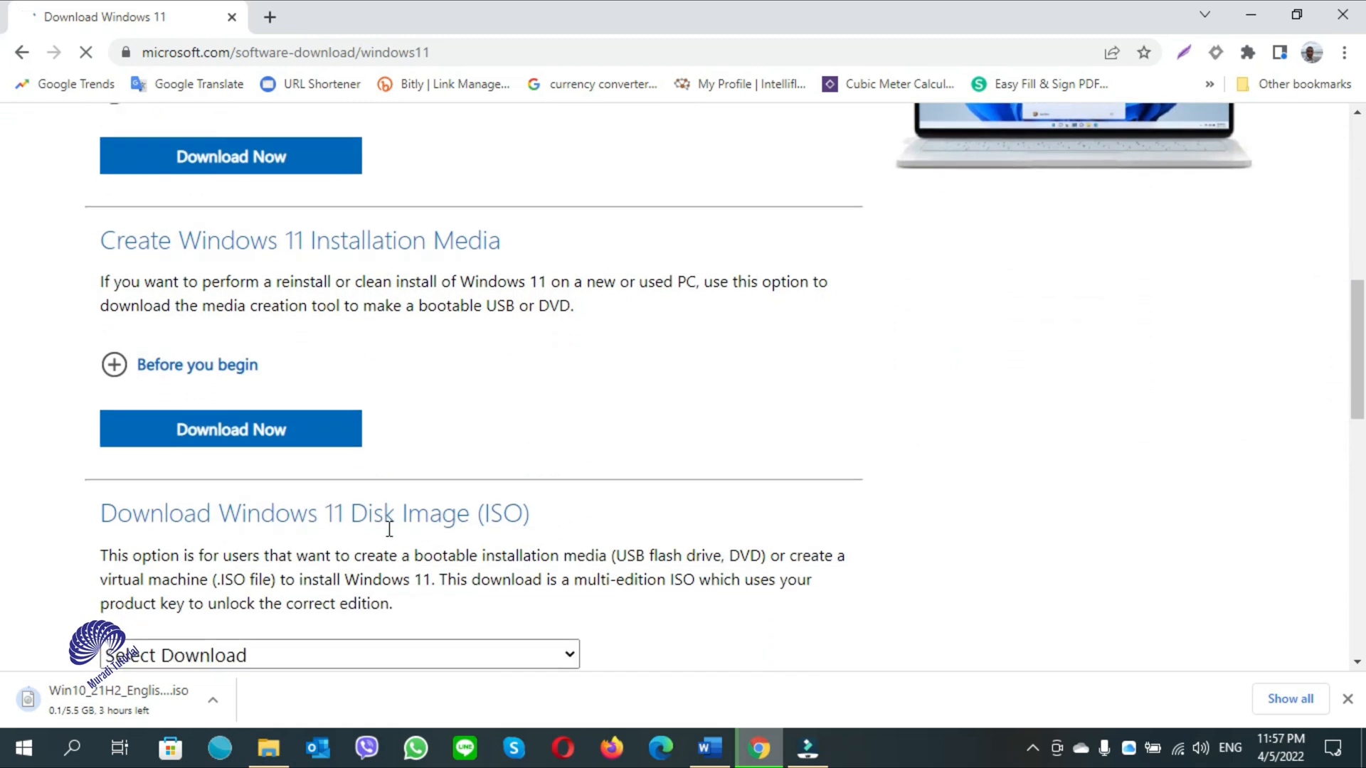
{"action": "scroll", "scroll_direction": "down", "scroll_amount": 3}
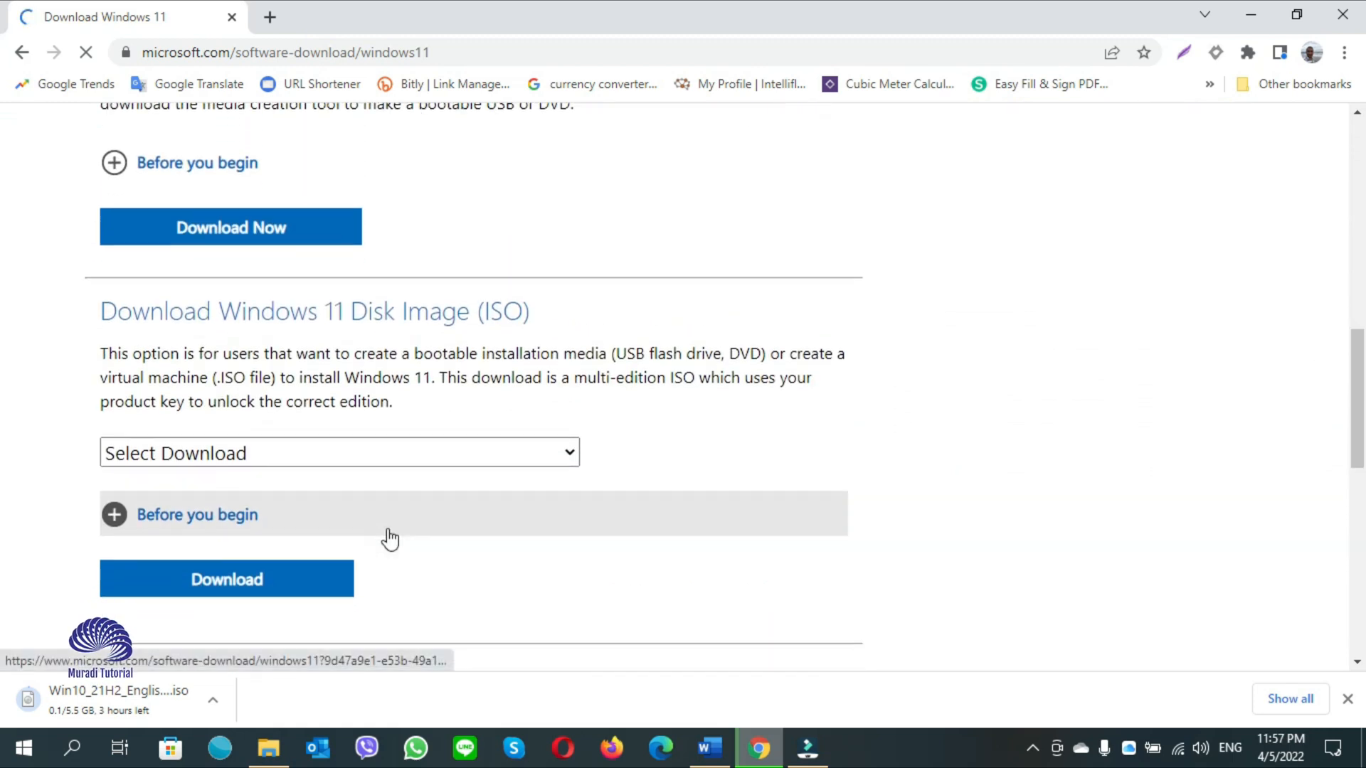
{"action": "scroll", "scroll_direction": "up", "scroll_amount": 3}
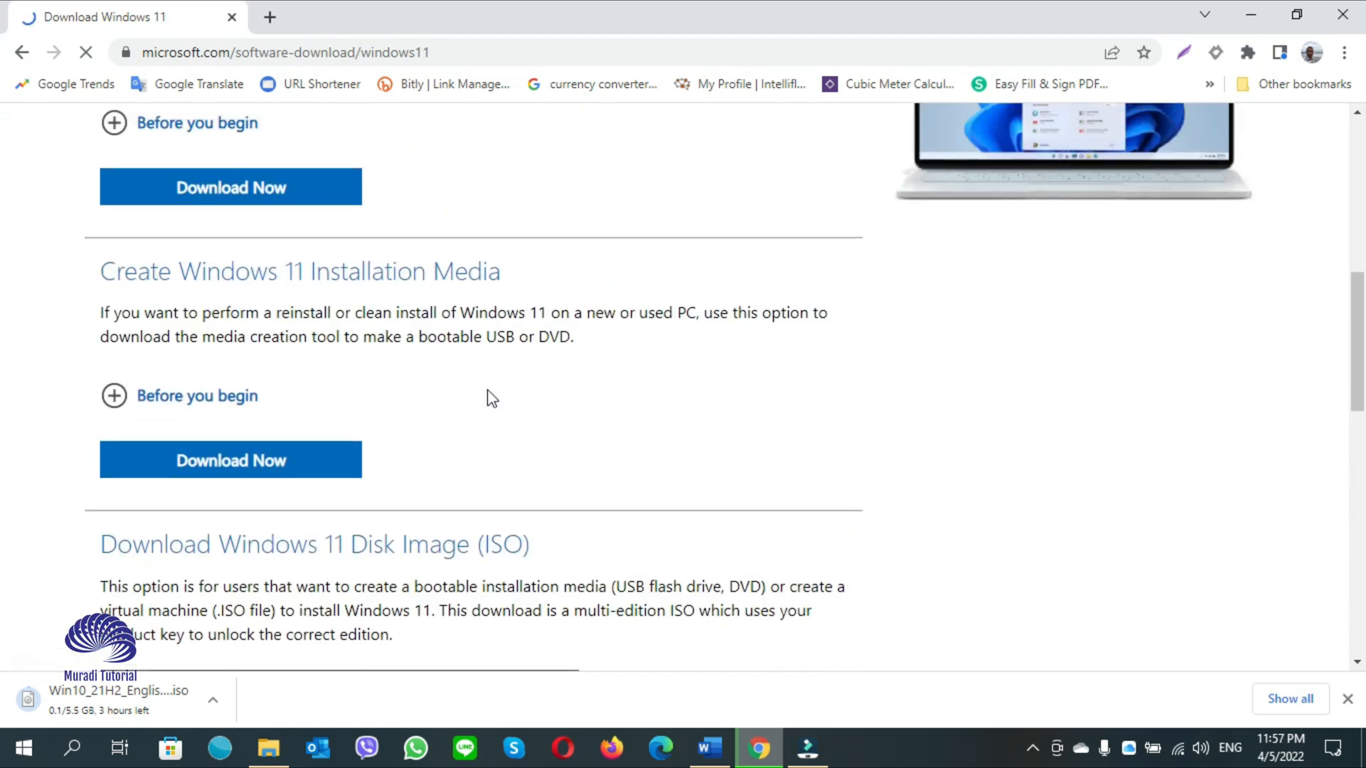
{"action": "scroll", "scroll_direction": "down", "scroll_amount": 3}
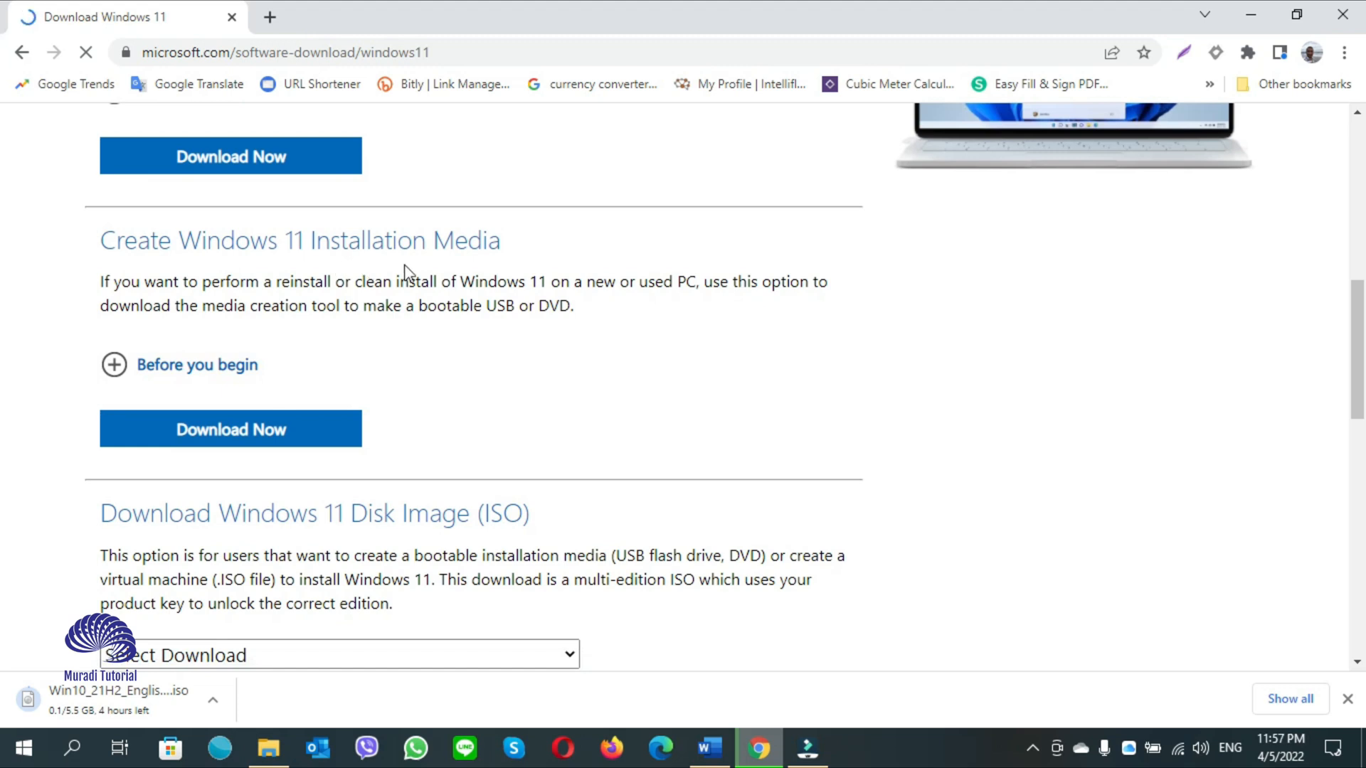
{"action": "scroll", "scroll_direction": "down", "scroll_amount": 3}
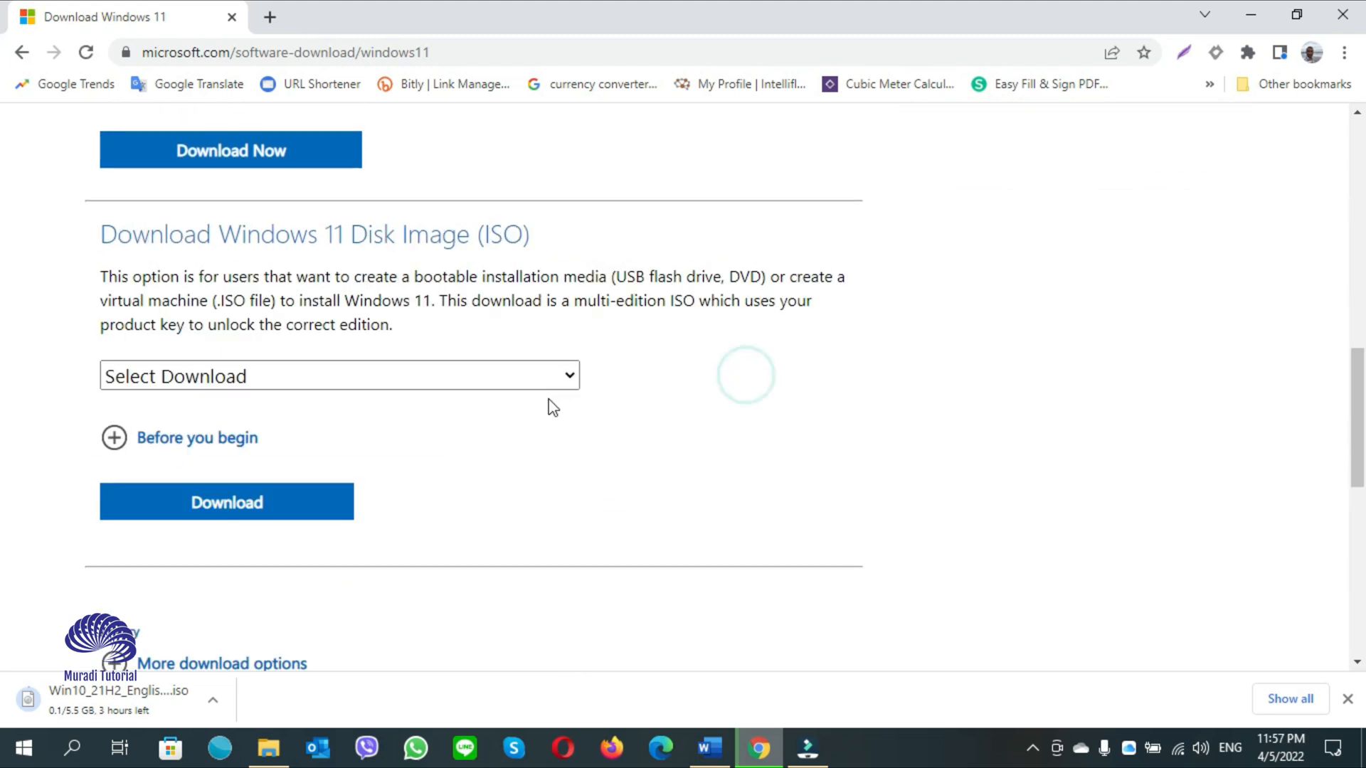
{"action": "left_click", "coordinate": [339, 376]}
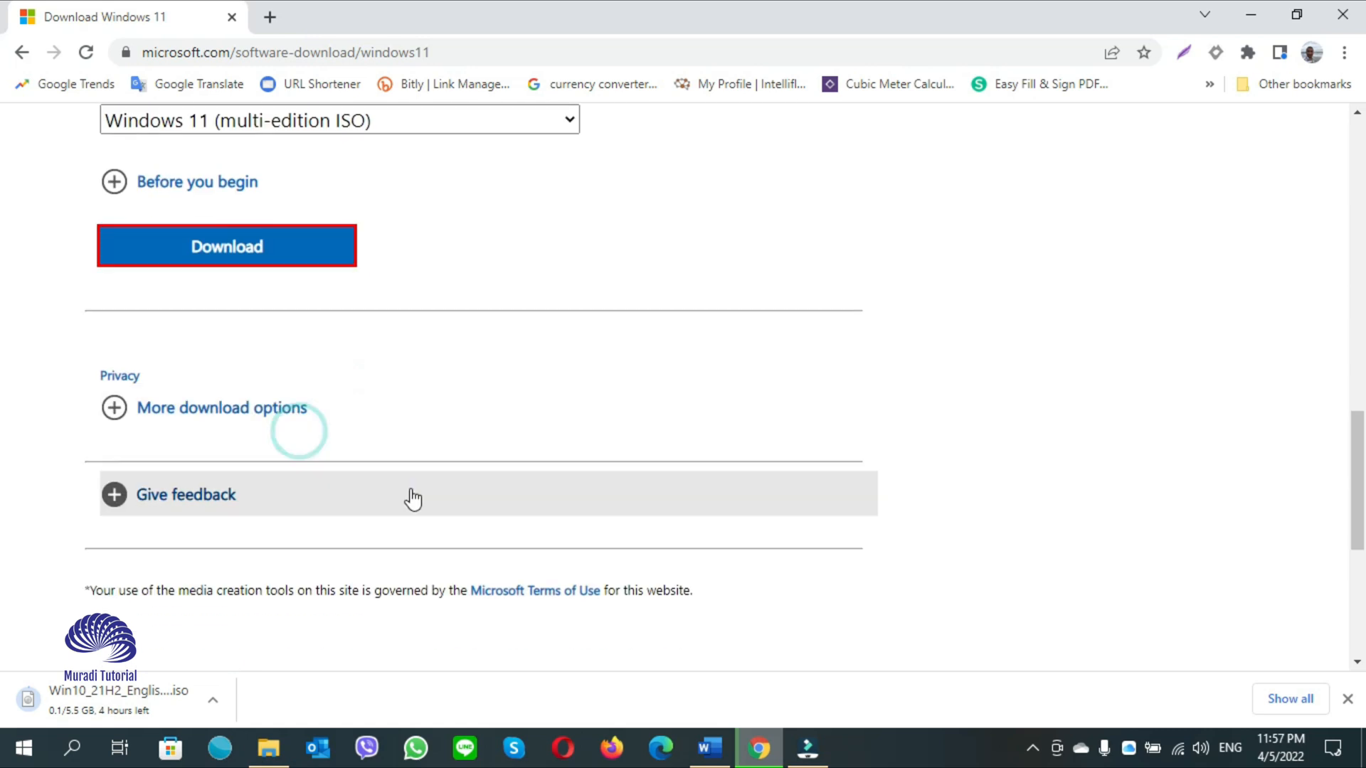
Set the Windows 11 language to English (United States) and confirm to get the 64-bit link.
{"action": "left_click", "coordinate": [226, 246]}
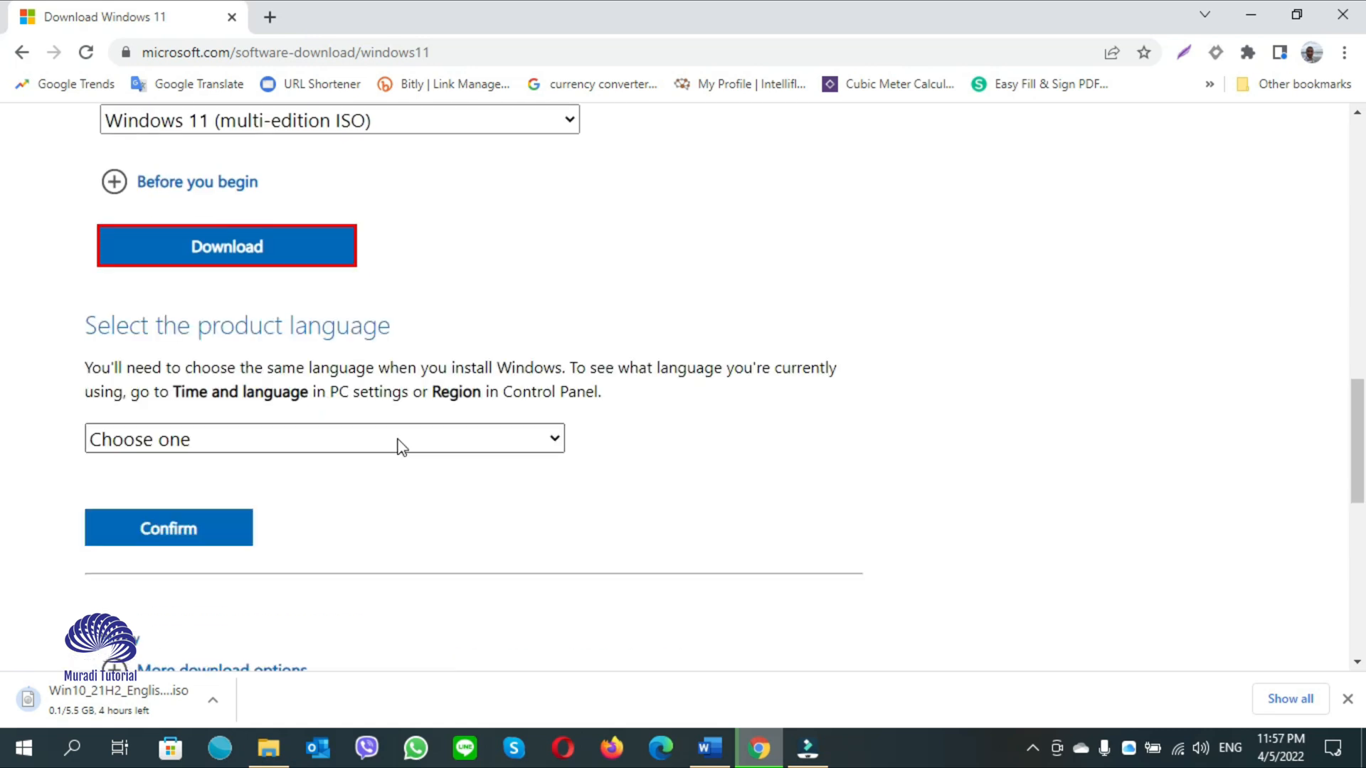
{"action": "left_click", "coordinate": [323, 438]}
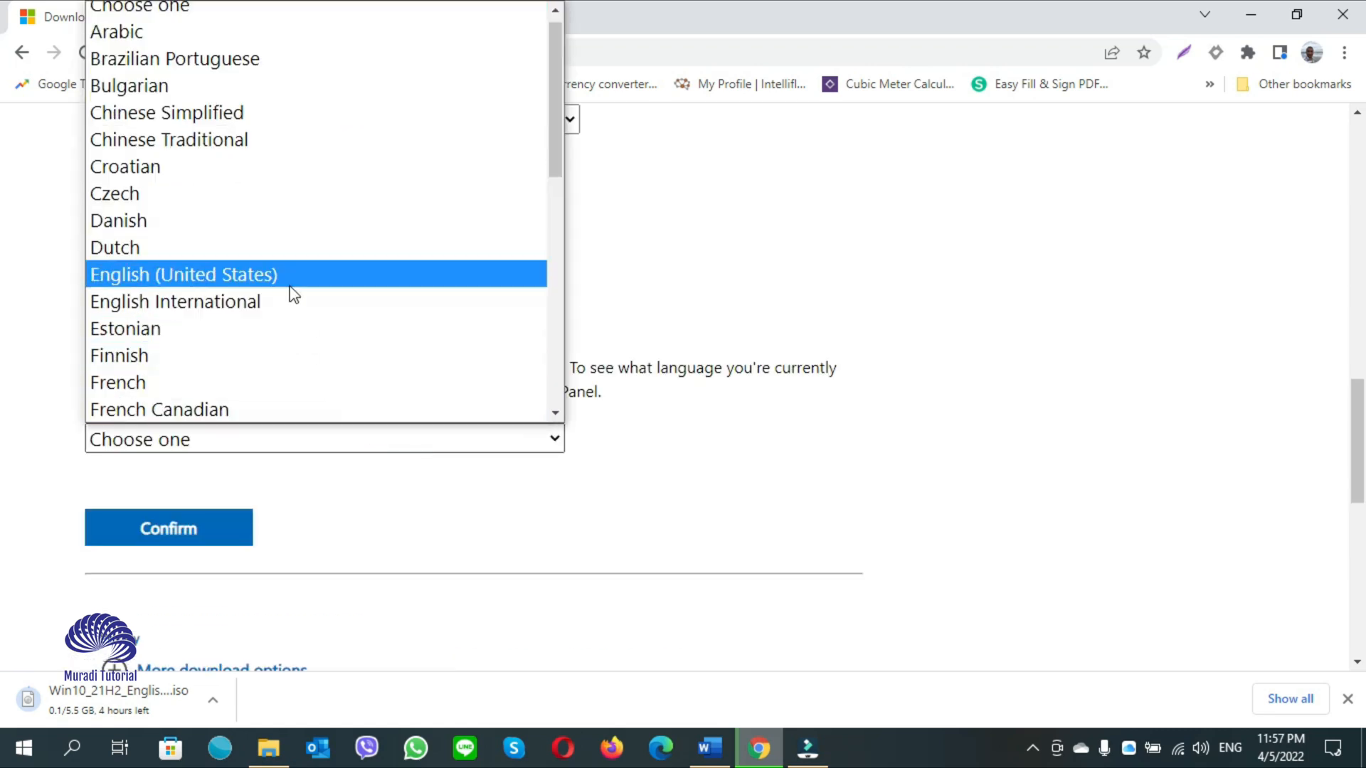
{"action": "left_click", "coordinate": [184, 275]}
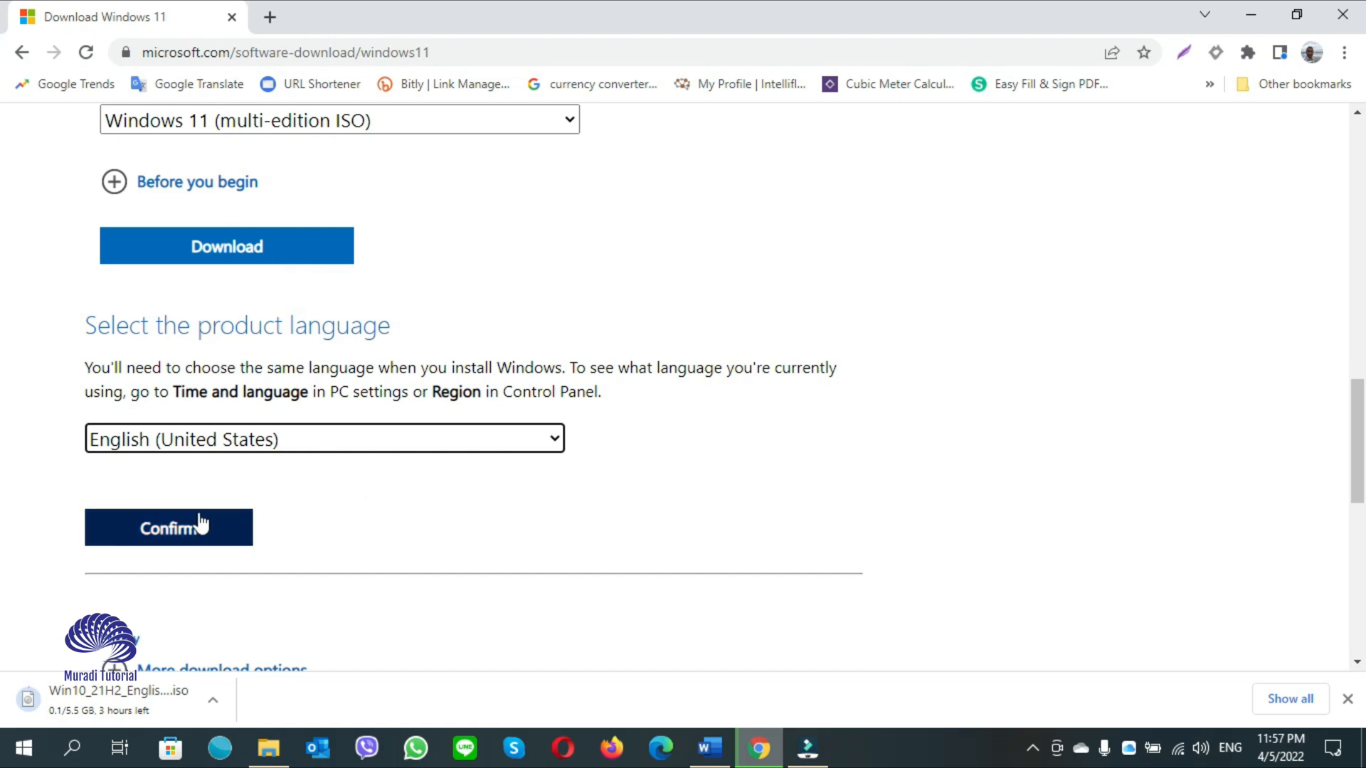
{"action": "scroll", "scroll_direction": "down", "scroll_amount": 3}
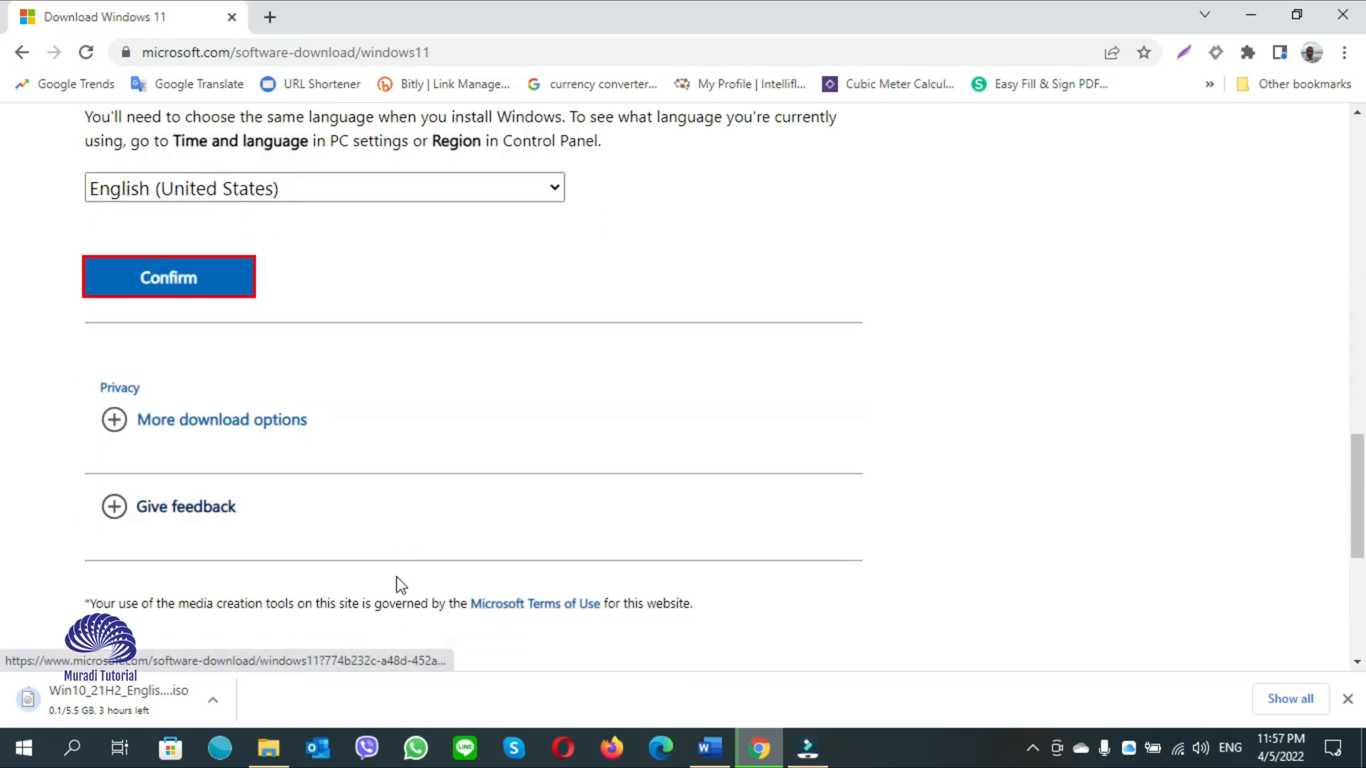
{"action": "left_click", "coordinate": [168, 277]}
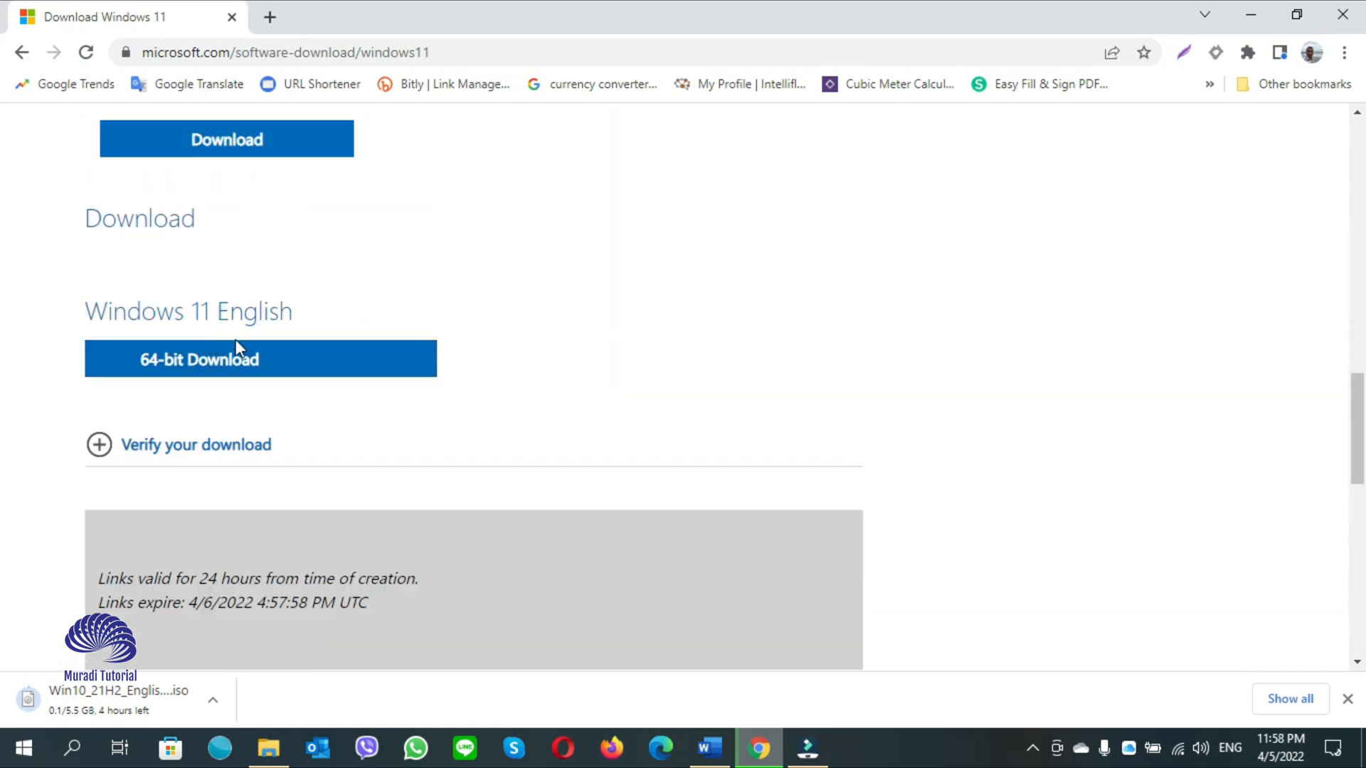
{"action": "mouse_move", "coordinate": [227, 360]}
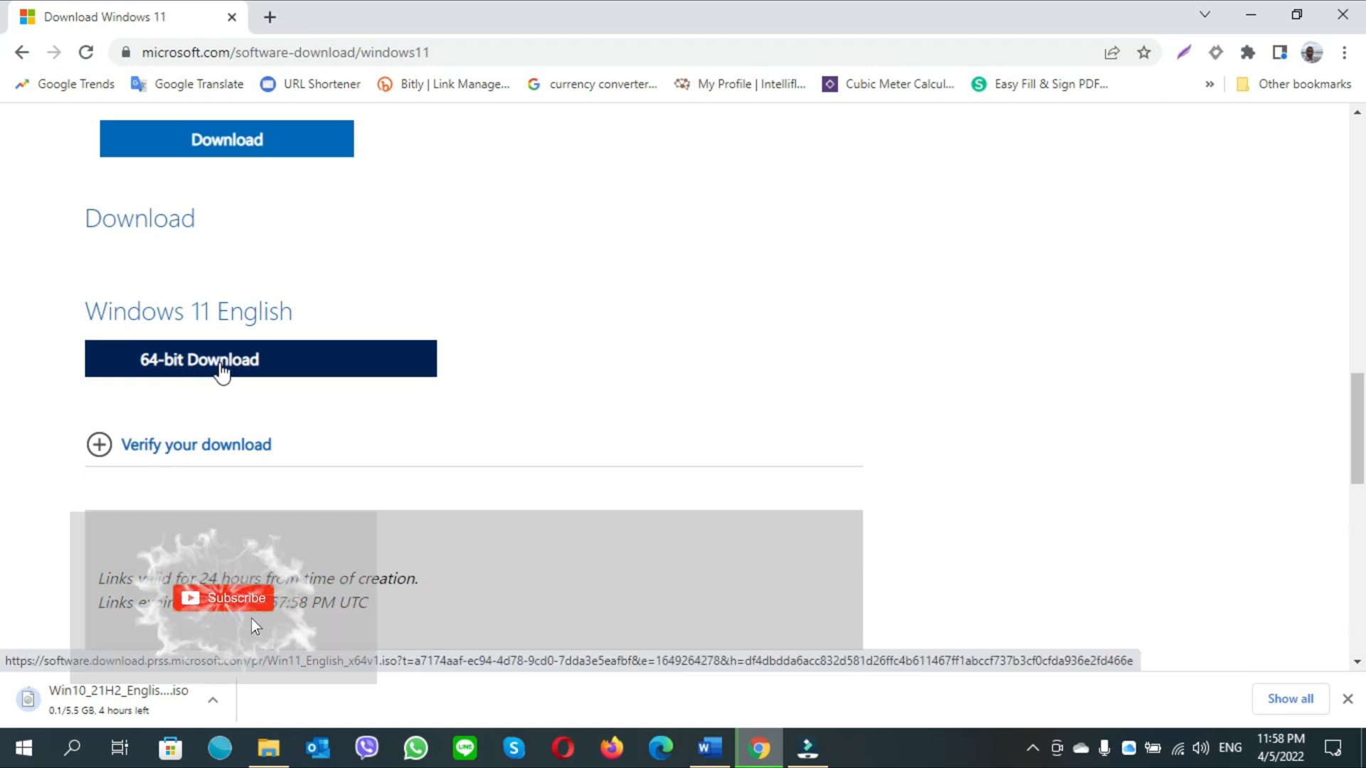
Download the Windows 11 English 64-bit ISO and save it as Win11_English_x64v1.
{"action": "left_click", "coordinate": [258, 359]}
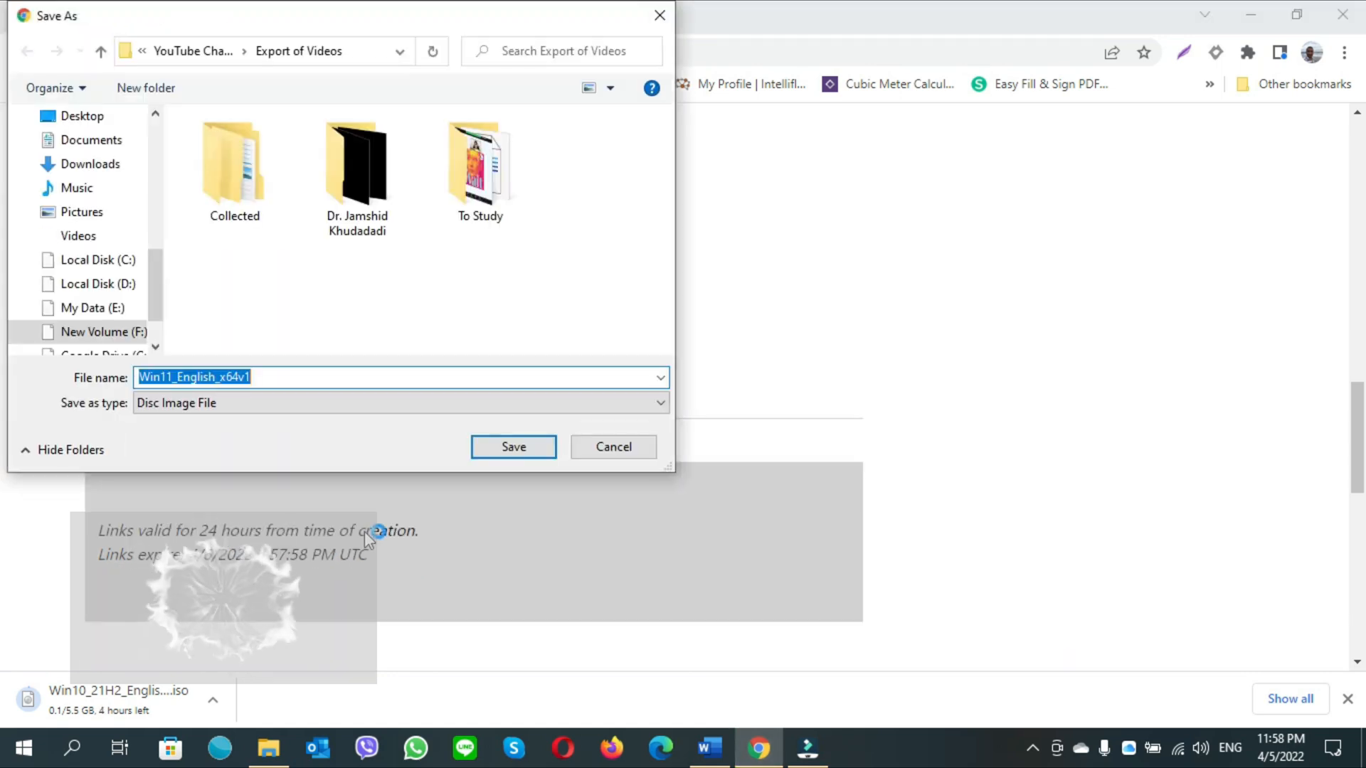
{"action": "mouse_move", "coordinate": [513, 447]}
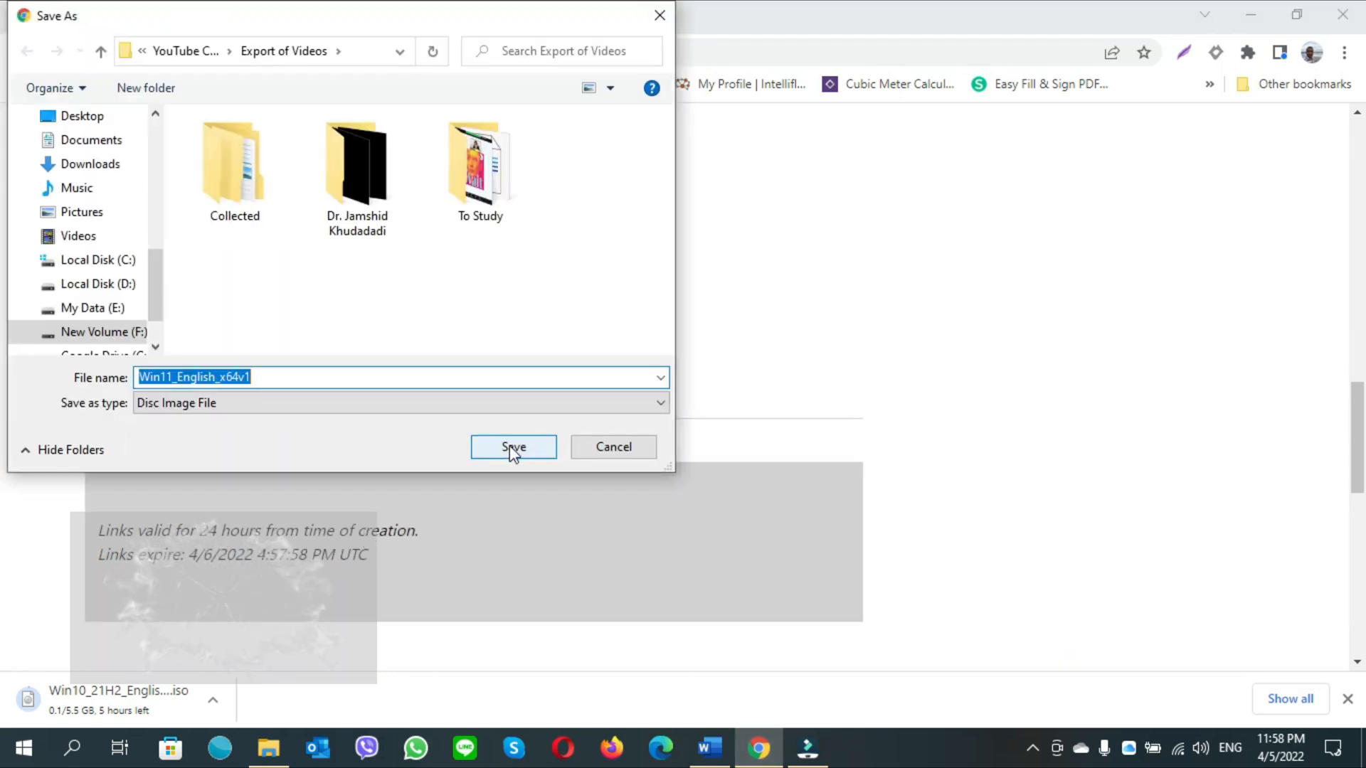
{"action": "left_click", "coordinate": [513, 447]}
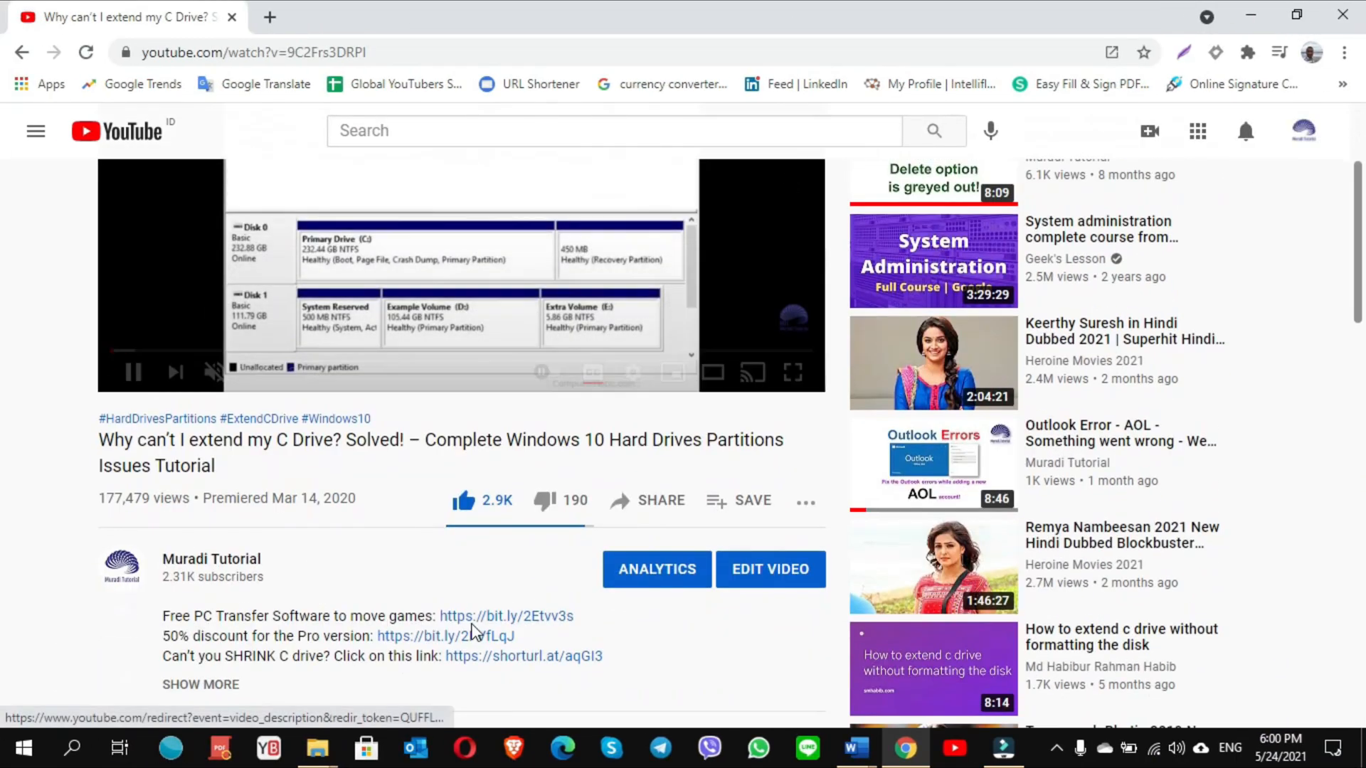
Browse the video's comments, then go to the uploader's Muradi Tutorial channel page.
{"action": "scroll", "scroll_direction": "down", "scroll_amount": 3}
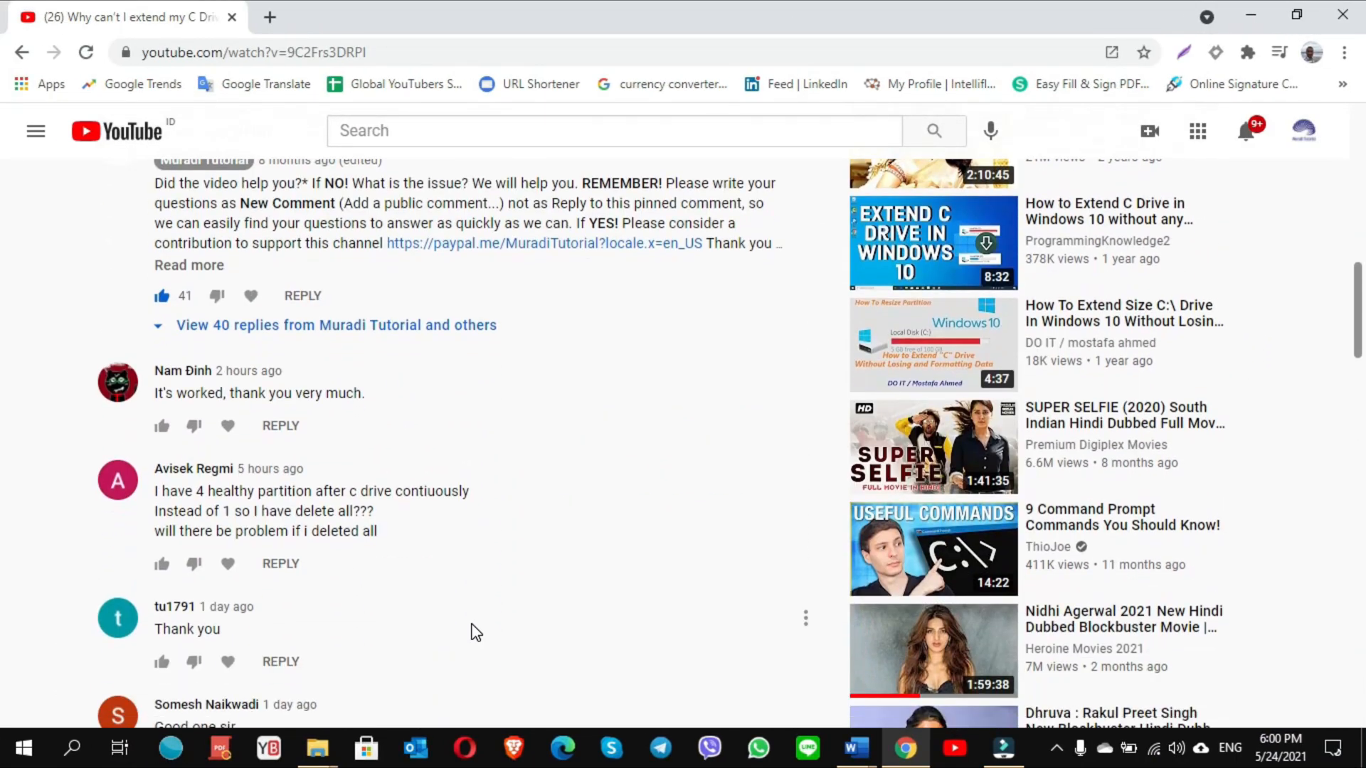
{"action": "scroll", "scroll_direction": "down", "scroll_amount": 3}
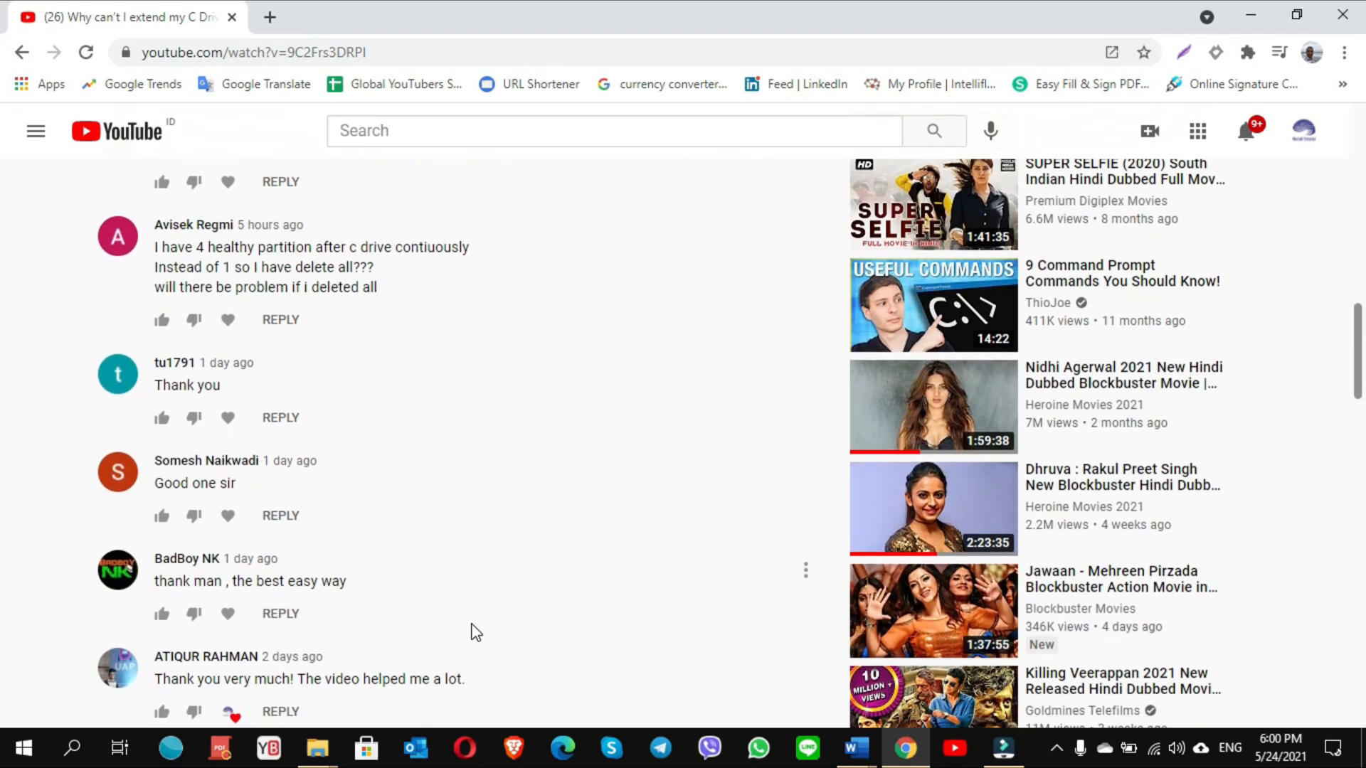
{"action": "scroll", "scroll_direction": "down", "scroll_amount": 3}
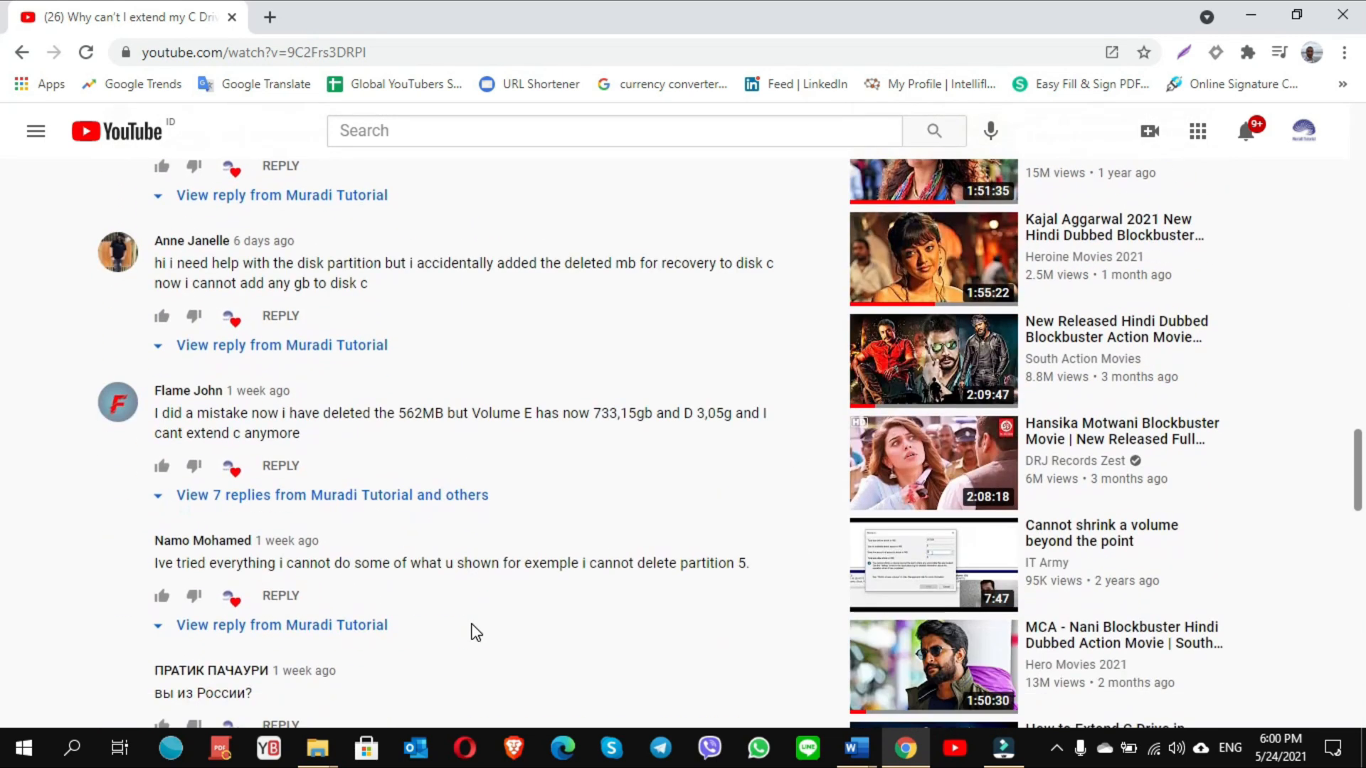
{"action": "scroll", "scroll_direction": "down", "scroll_amount": 3}
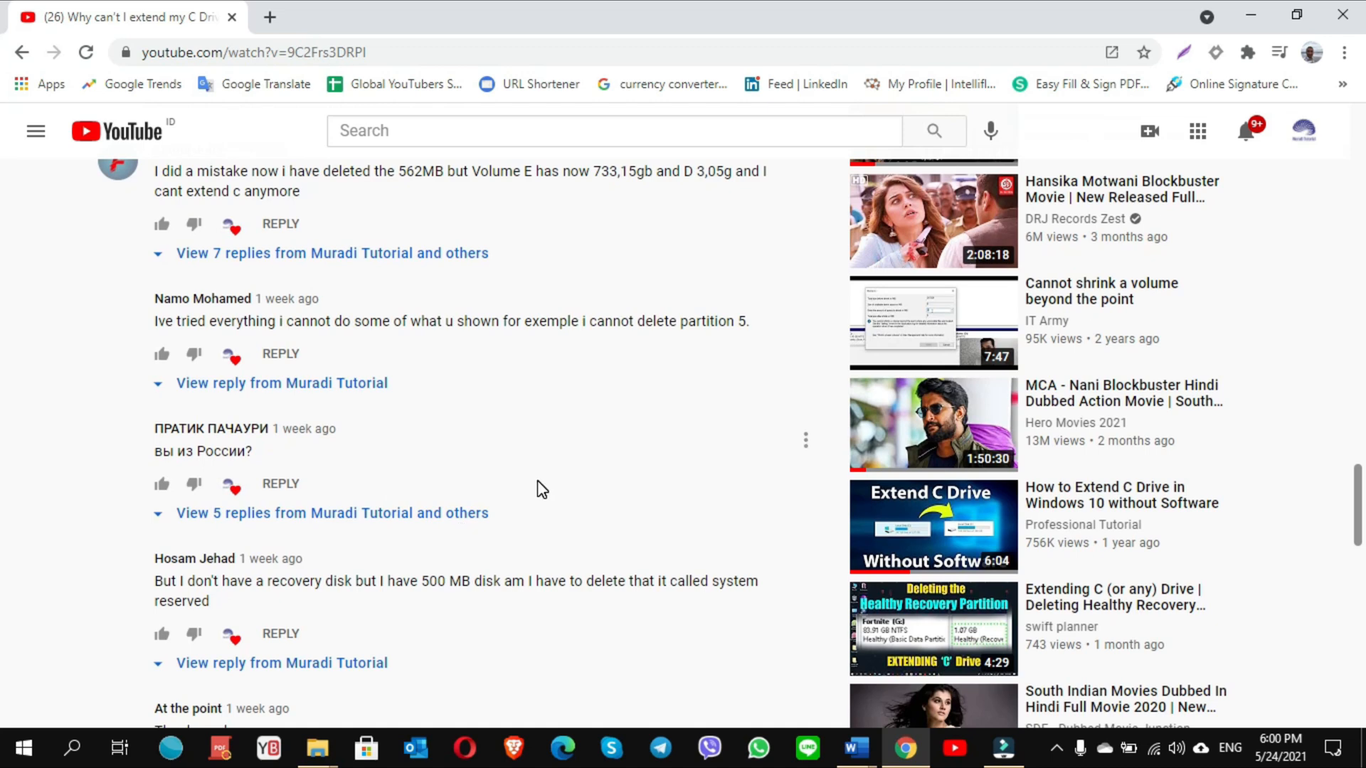
{"action": "scroll", "scroll_direction": "down", "scroll_amount": 3}
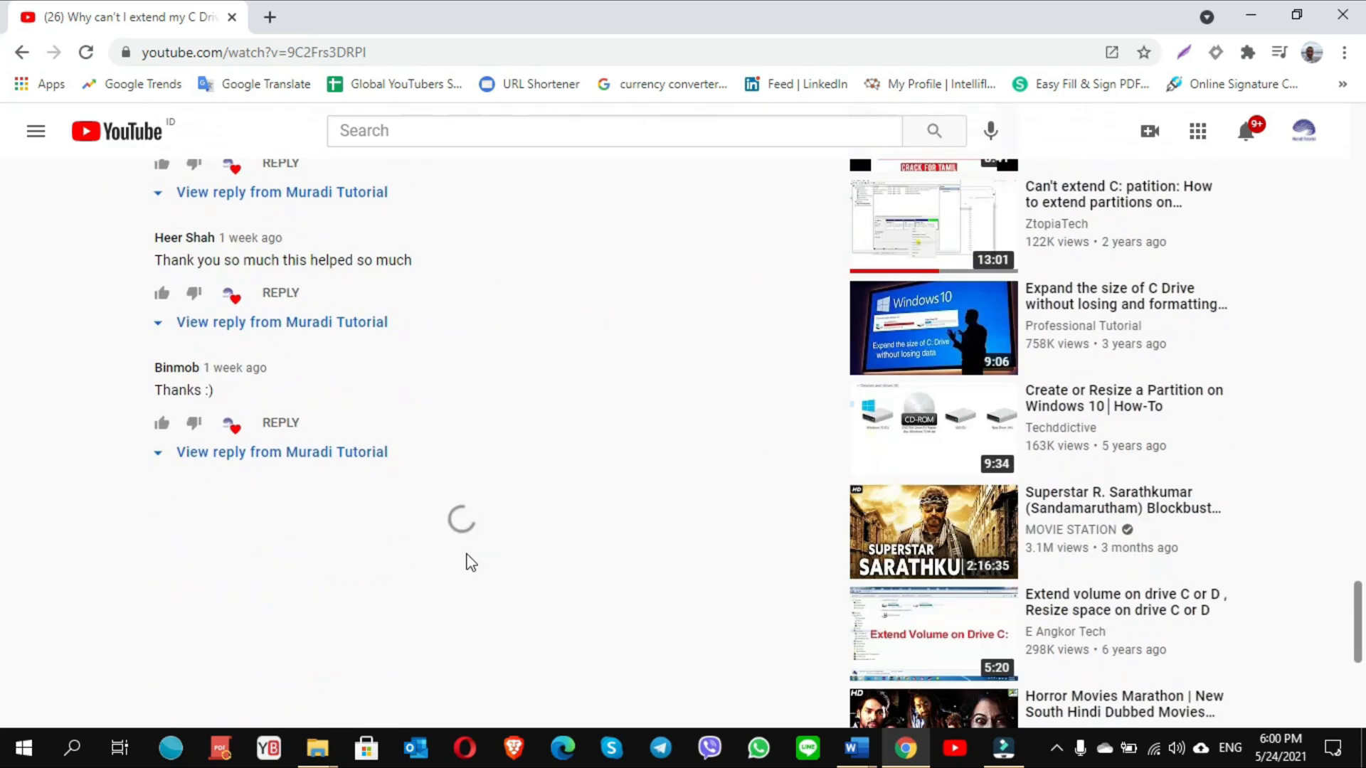
{"action": "scroll", "scroll_direction": "up", "scroll_amount": 3}
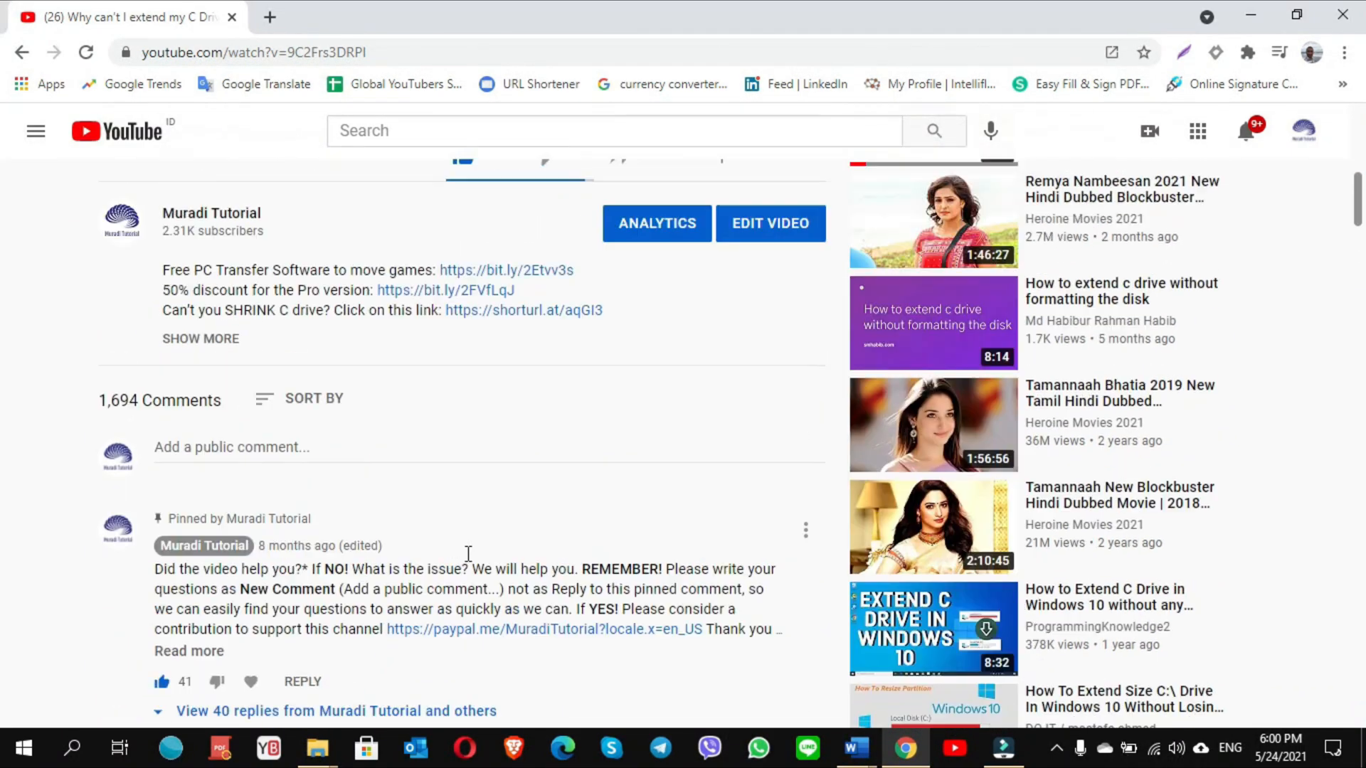
{"action": "left_click", "coordinate": [210, 214]}
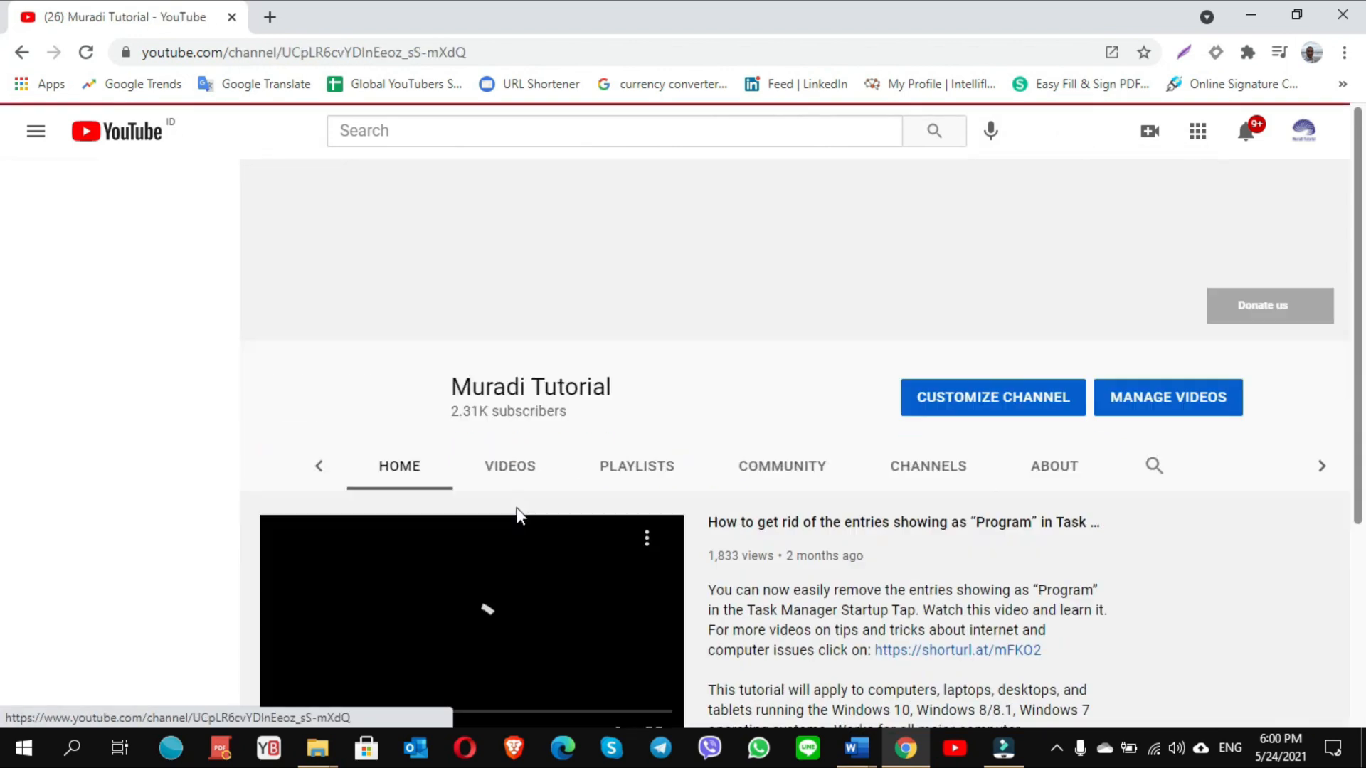